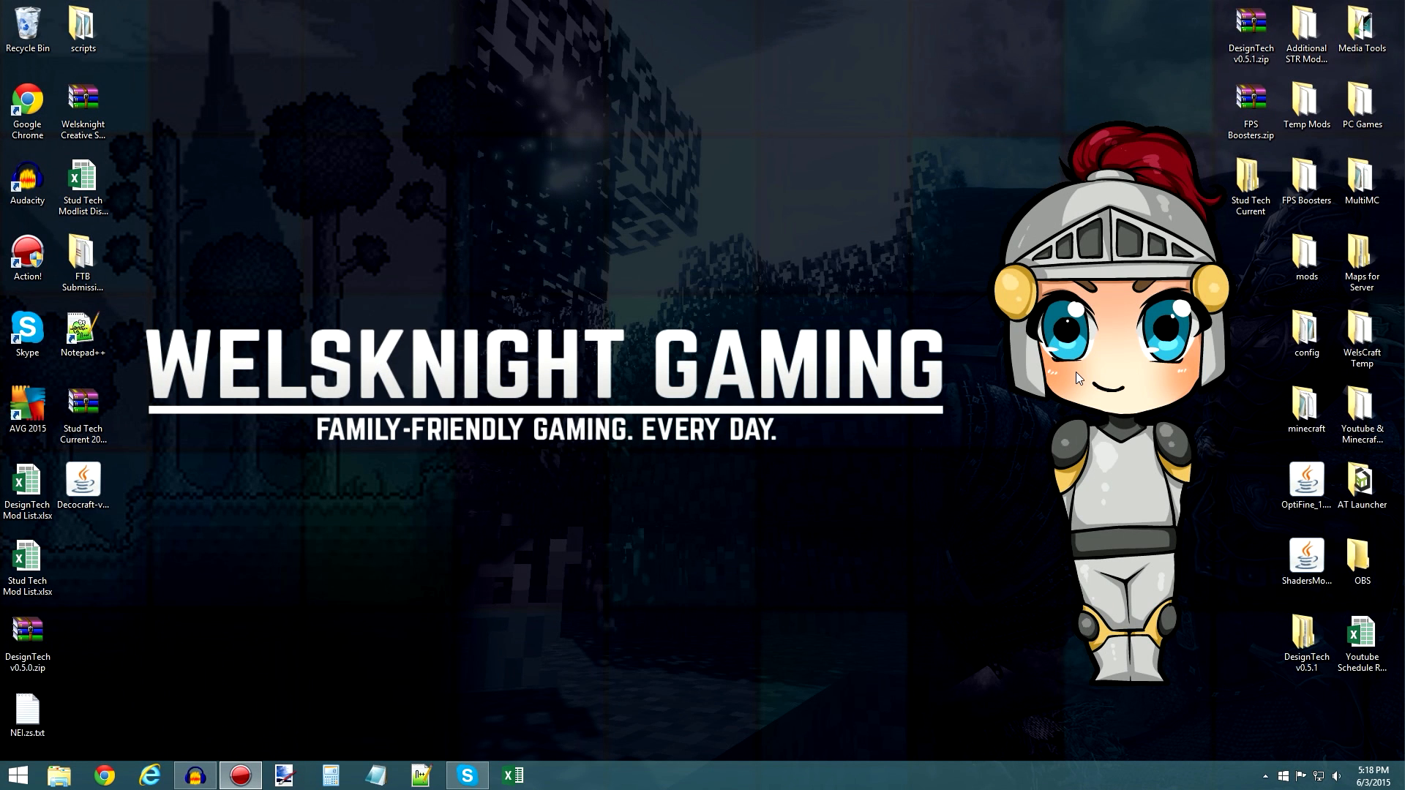
mouse_move(967, 301)
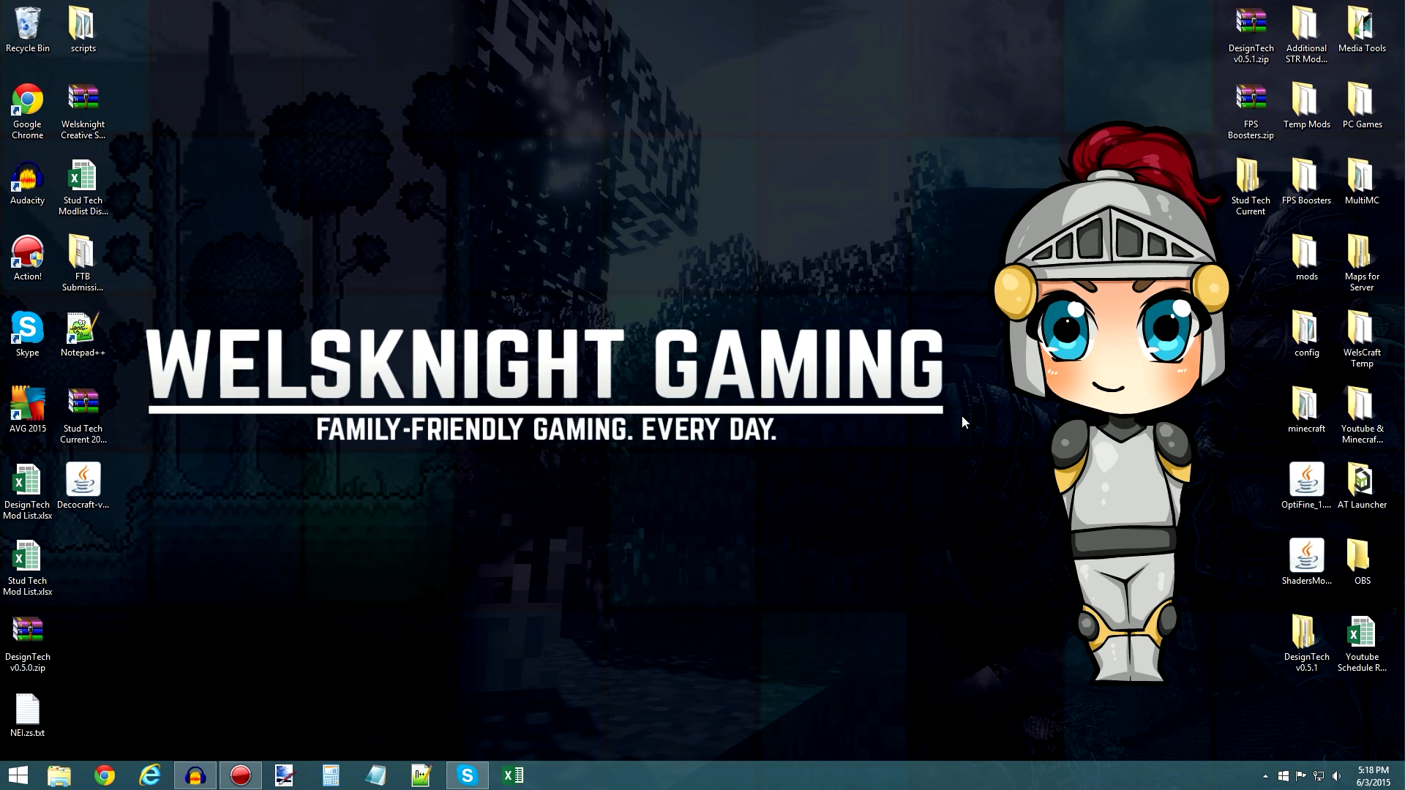
mouse_move(955, 339)
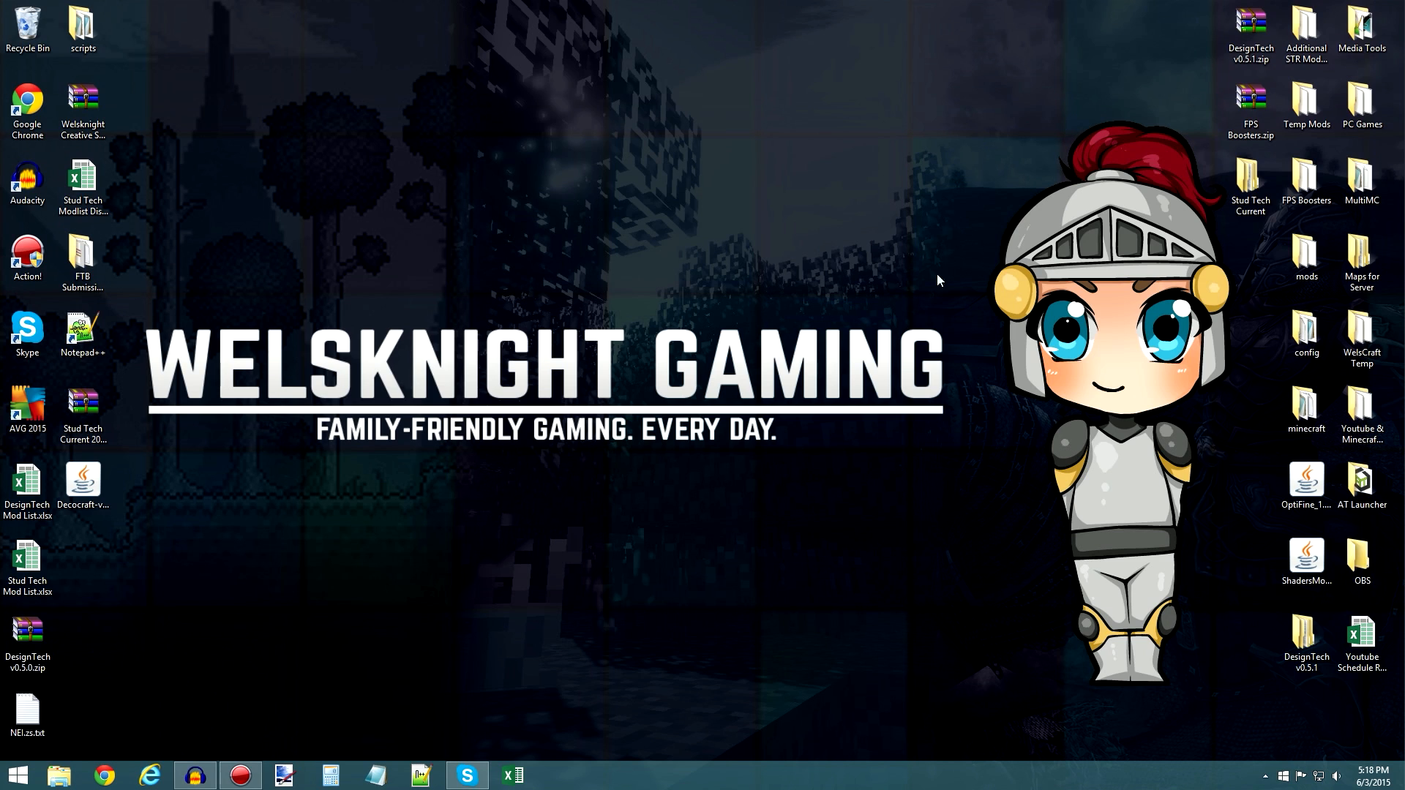
mouse_move(664, 550)
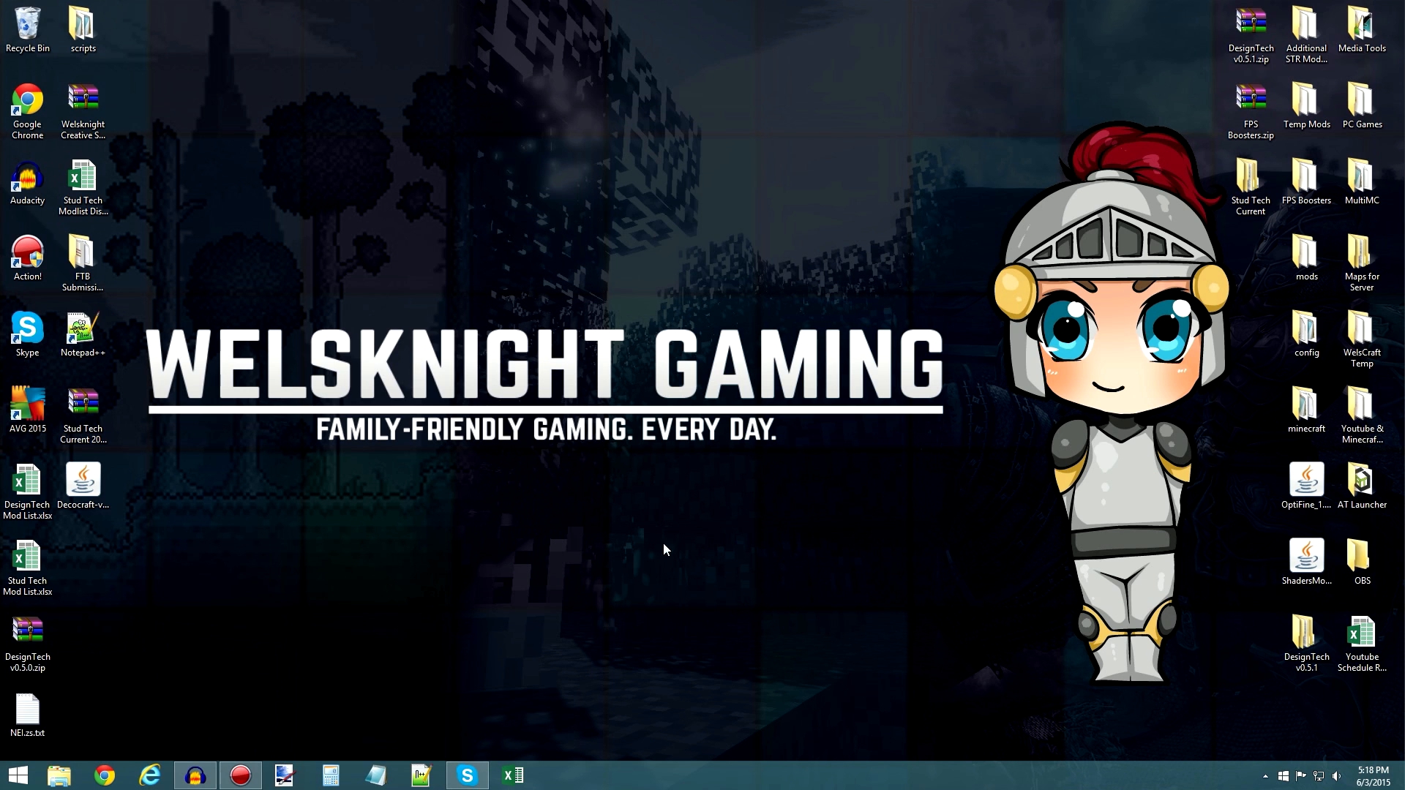
- Download the Windows FTB launcher (exe) from the feed-the-beast.com Client Download section
left_click(101, 775)
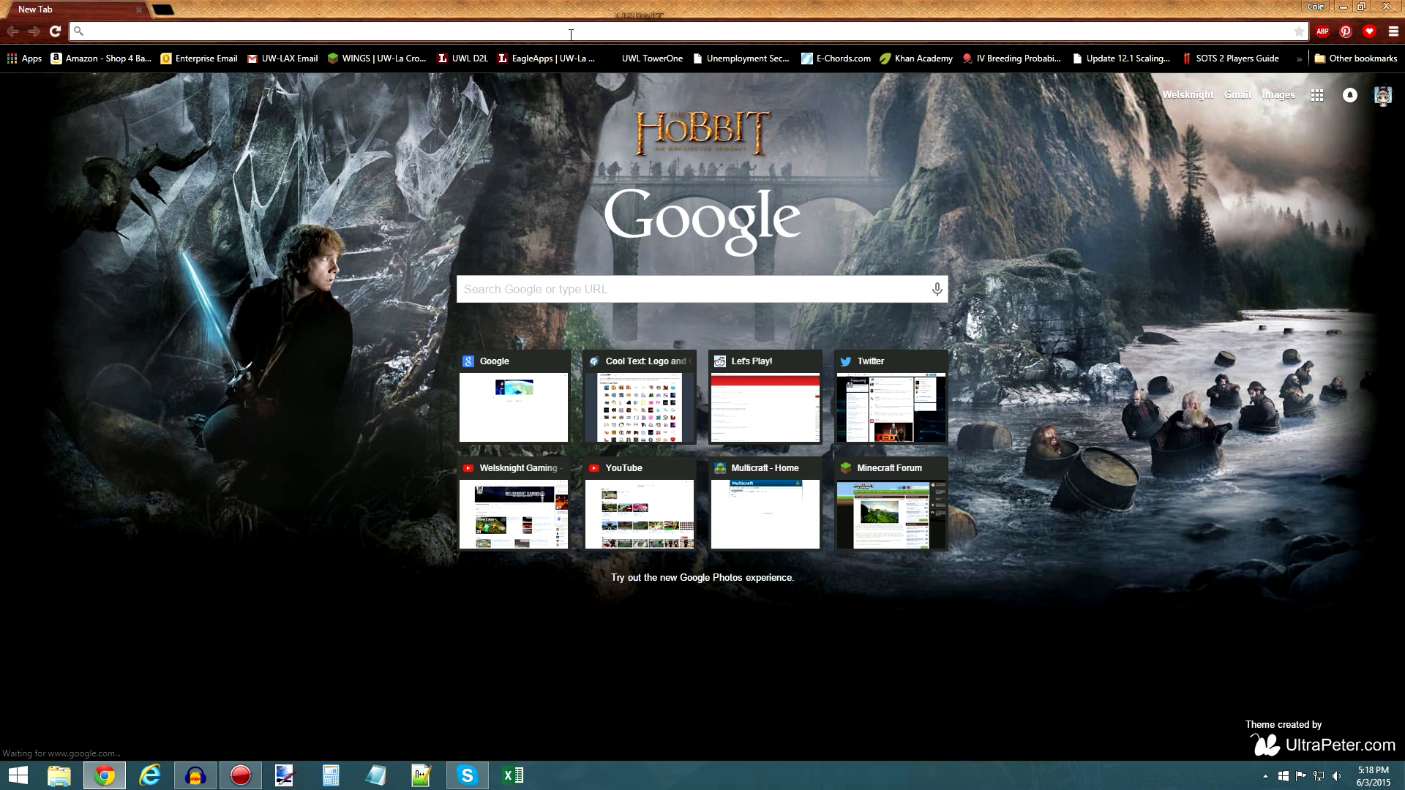
type("google.com")
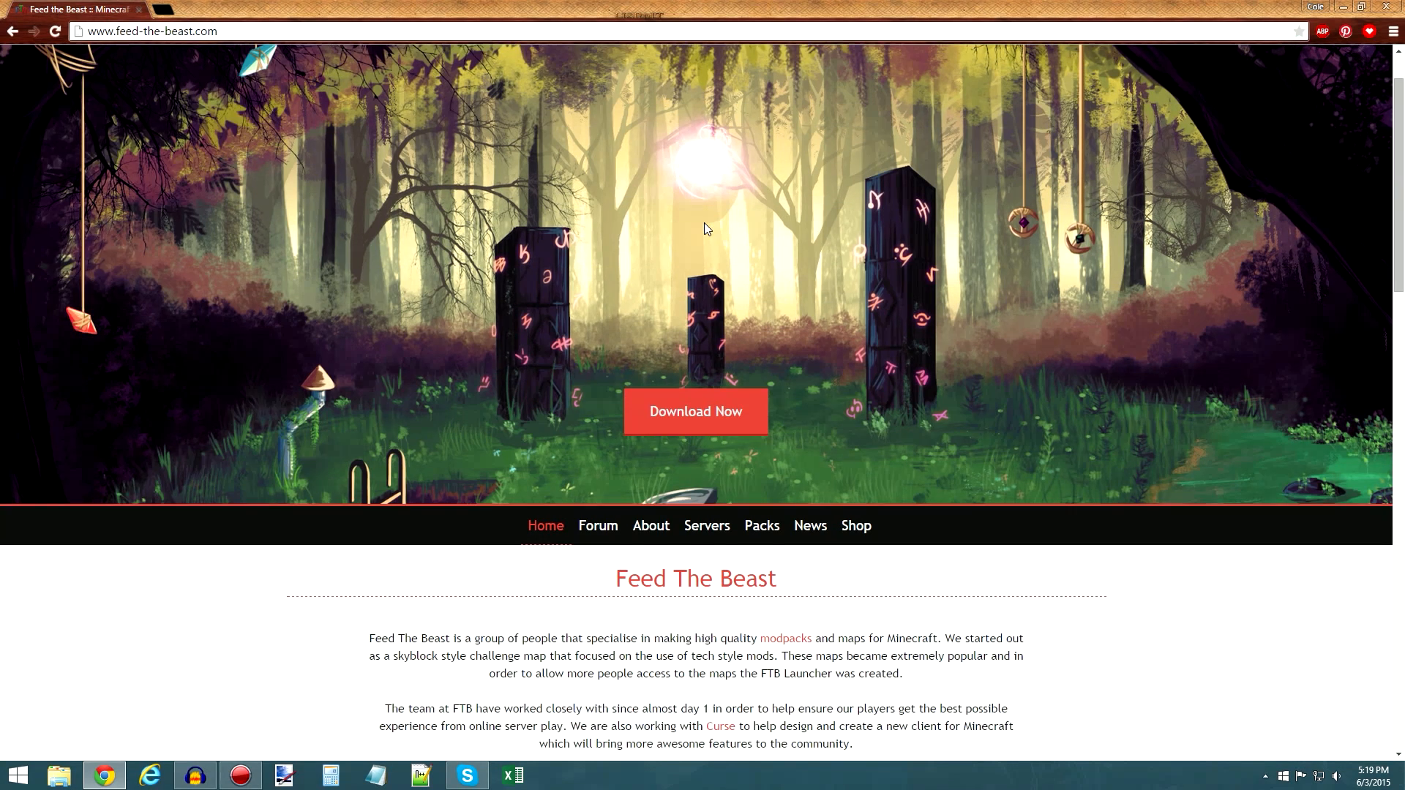
scroll("down", 3)
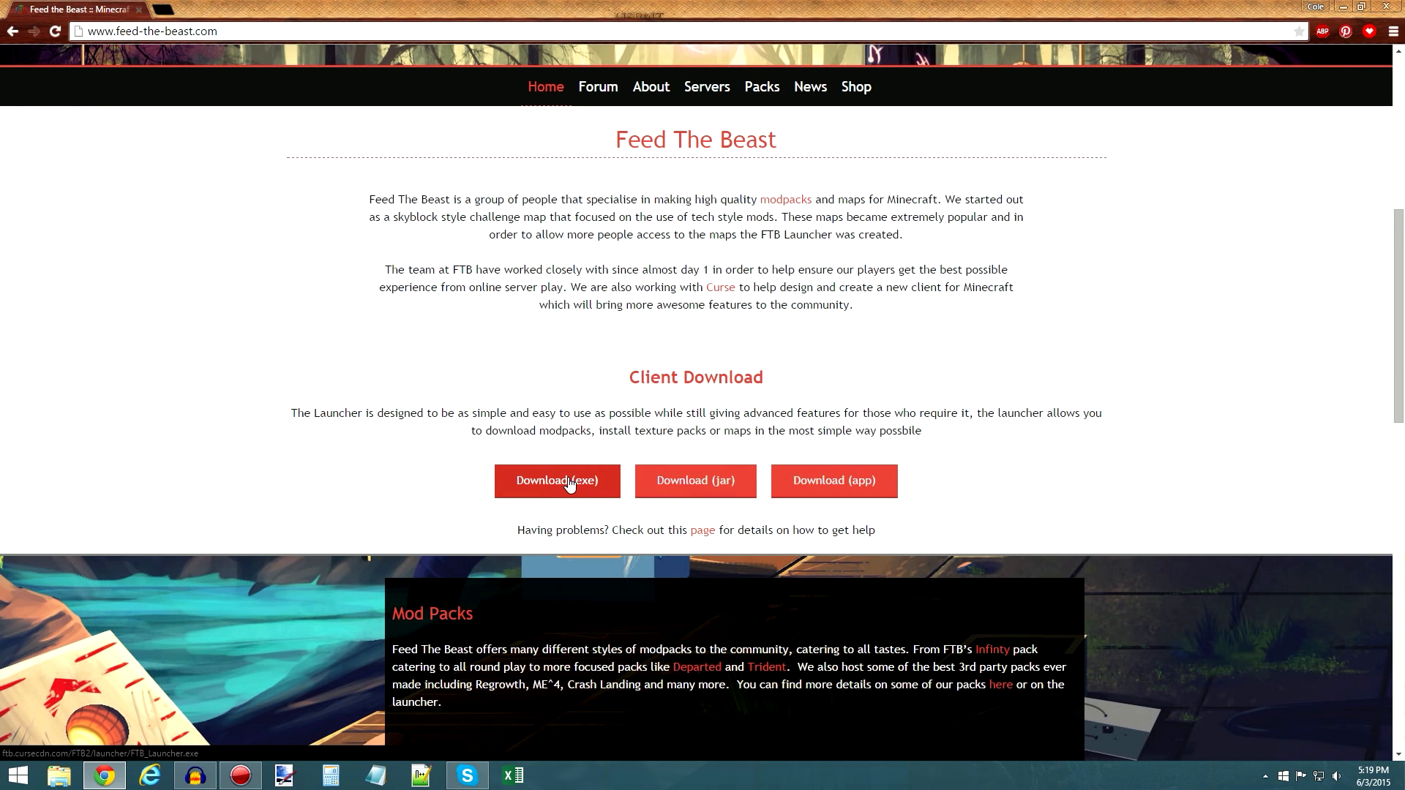
left_click(555, 480)
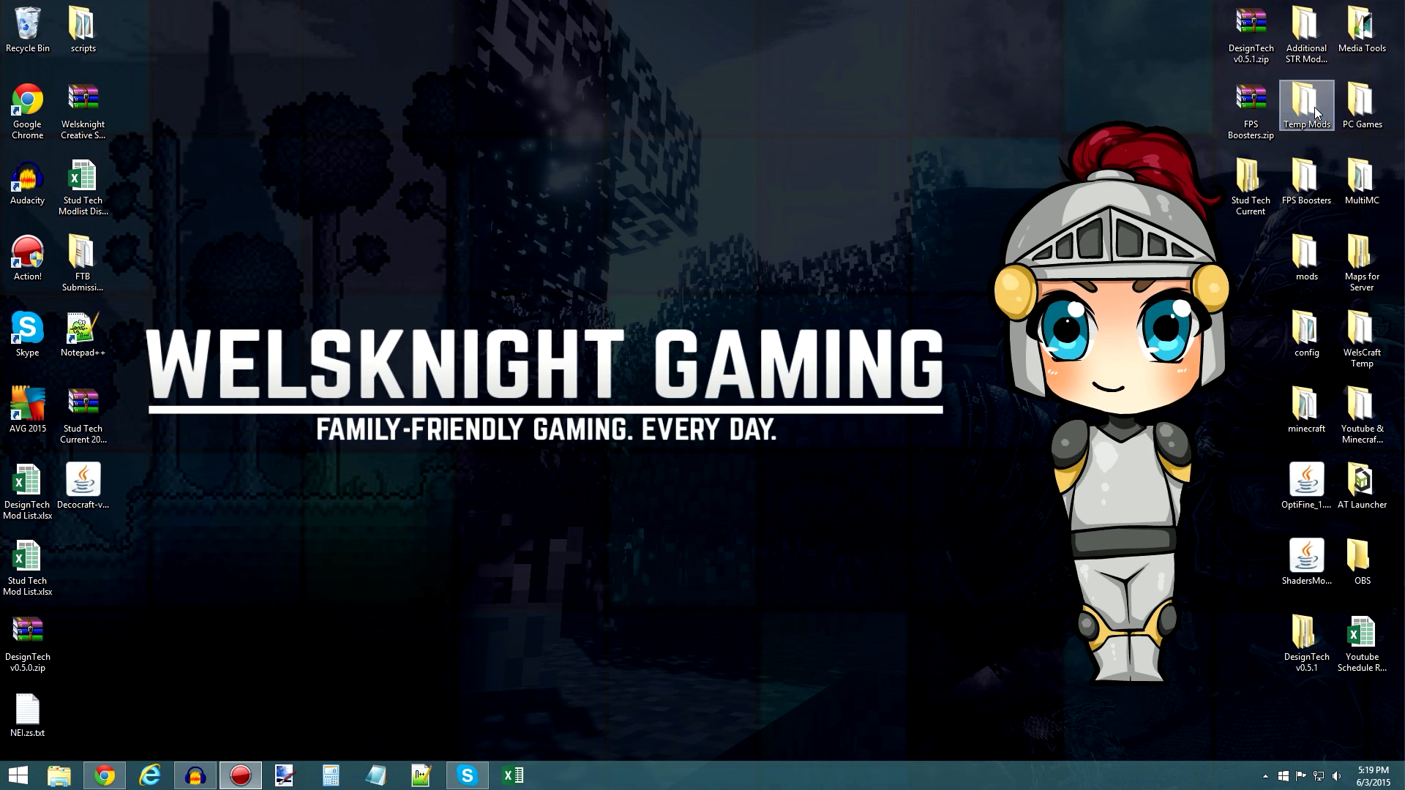
- Launch FTB Launcher v1.4.7 from the PC Games folder and reposition its window
double_click(1362, 103)
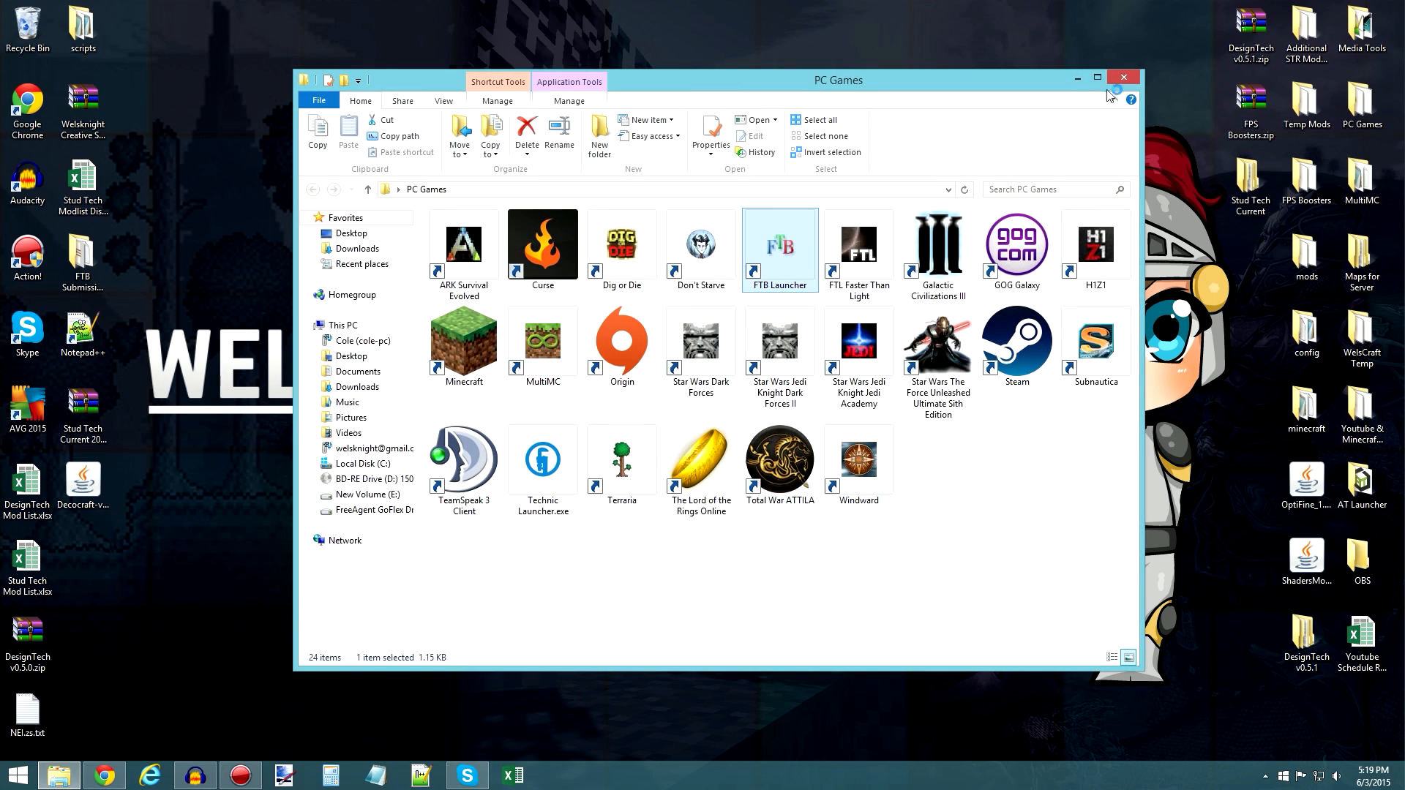
double_click(778, 243)
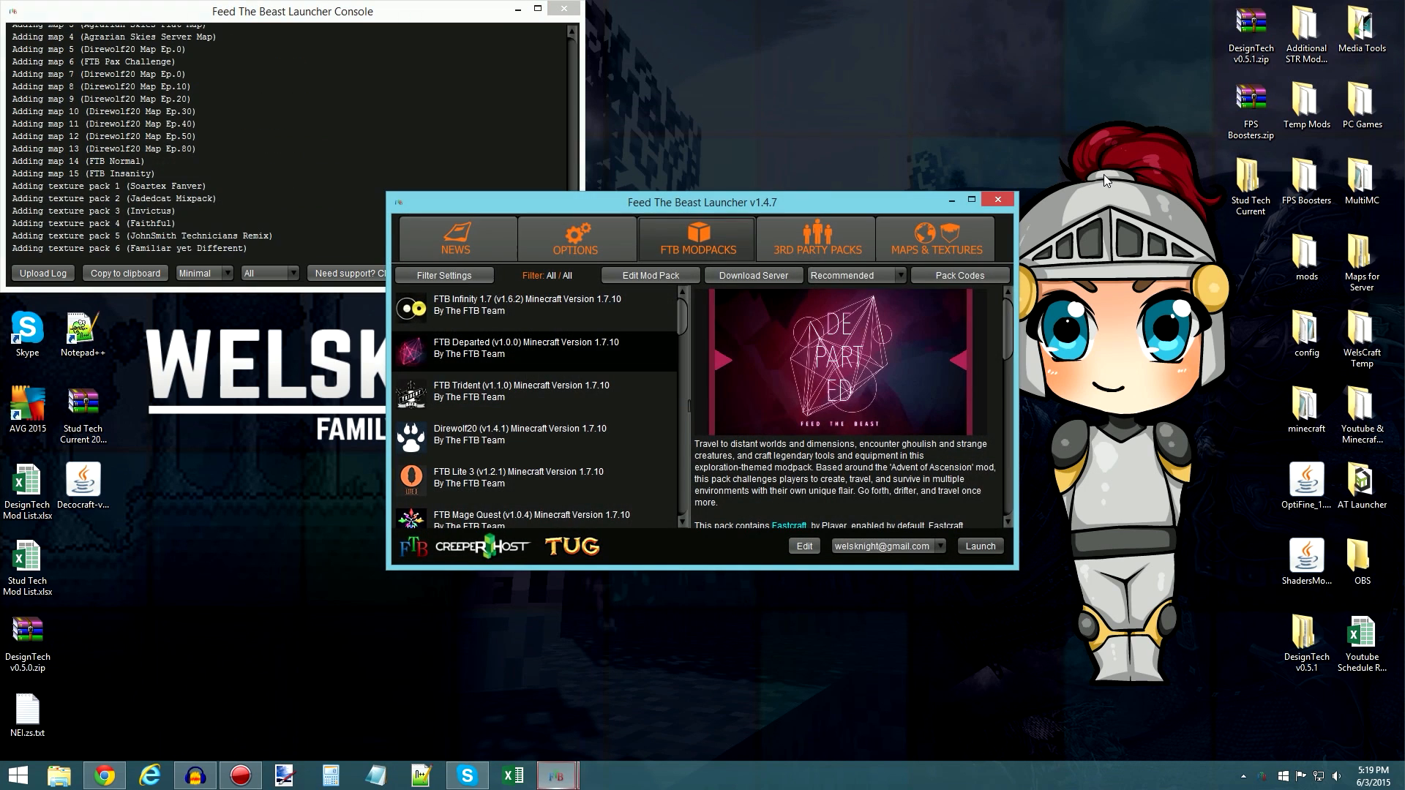
left_click_drag(702, 202, 688, 160)
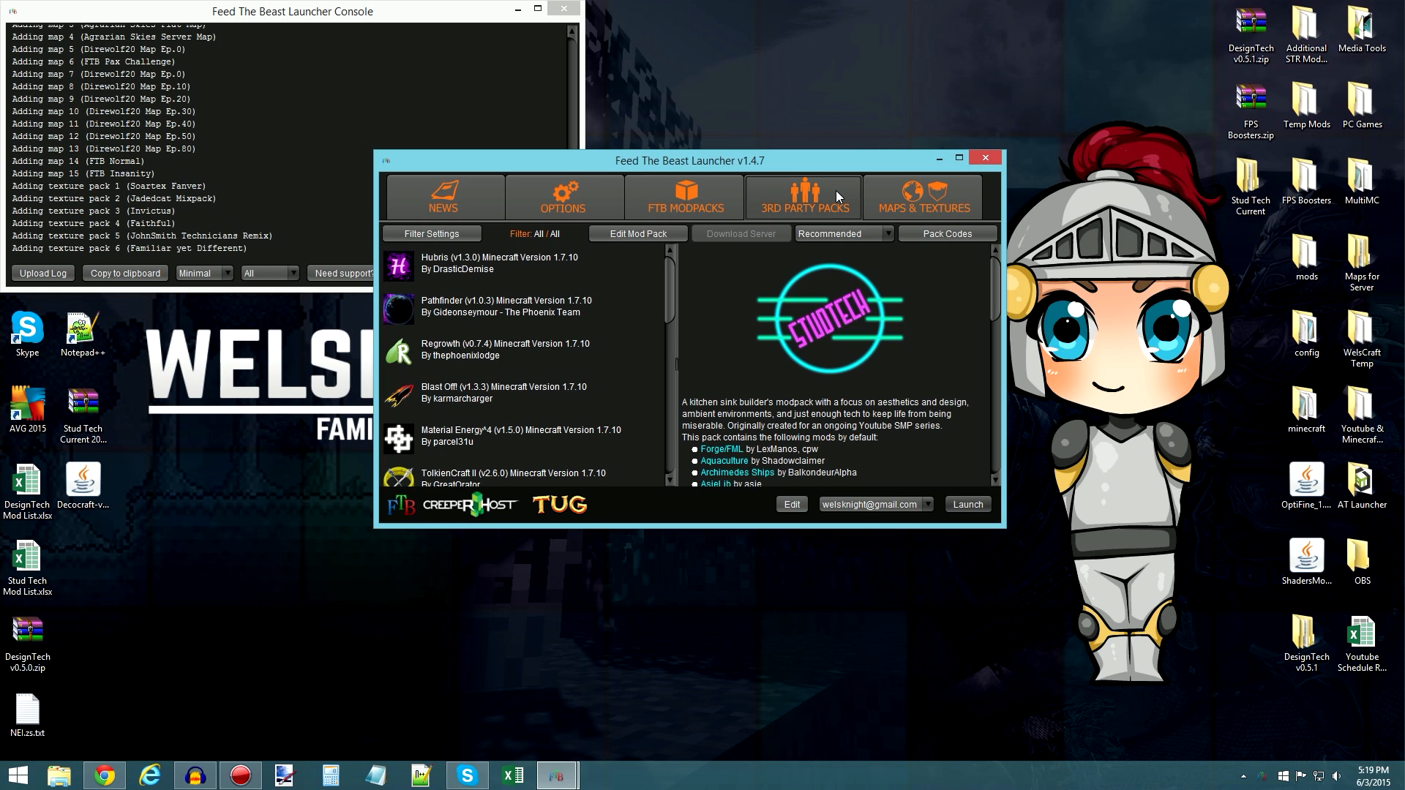
- Add private pack code STUDTECH via Pack Codes, then close the Private Pack Interface
left_click(946, 232)
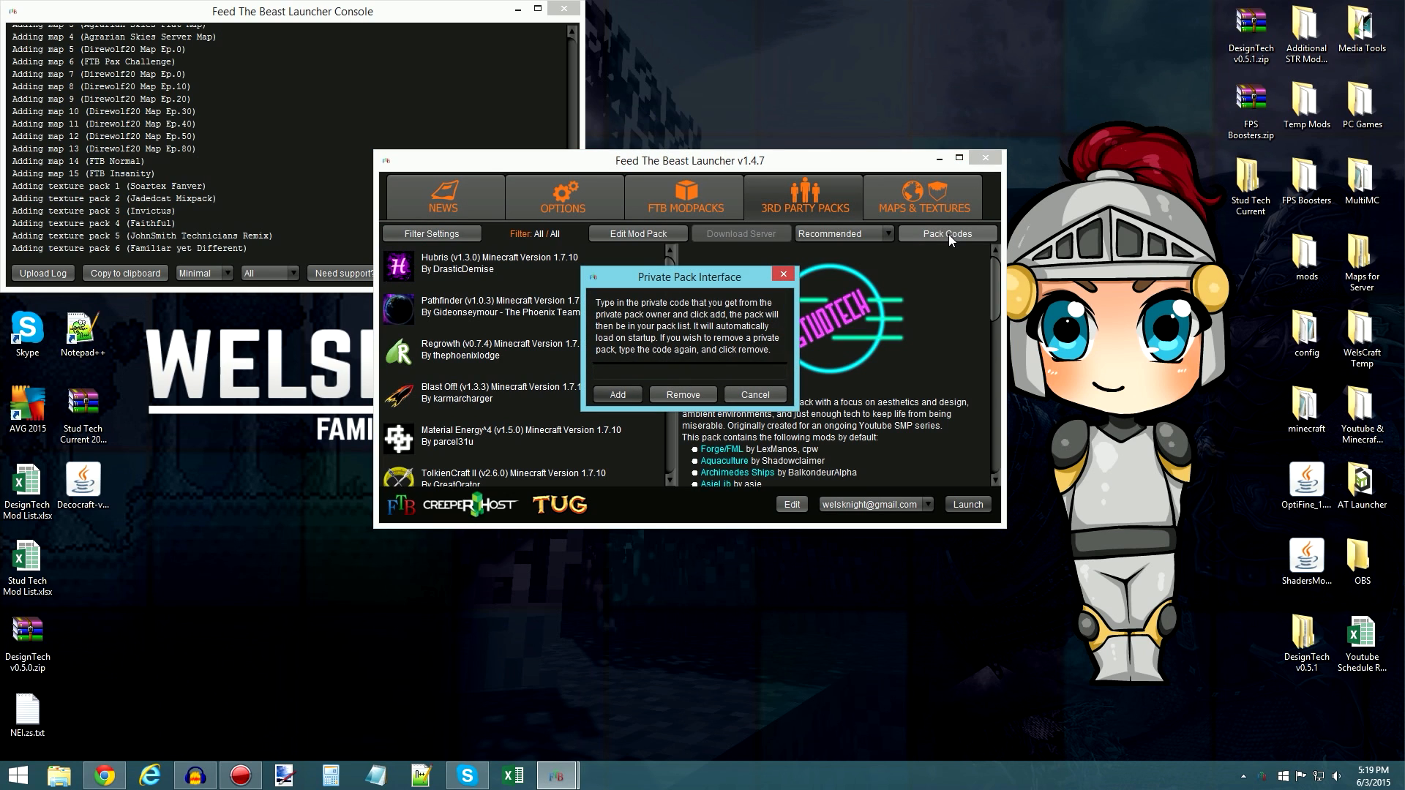
type("STDUTE")
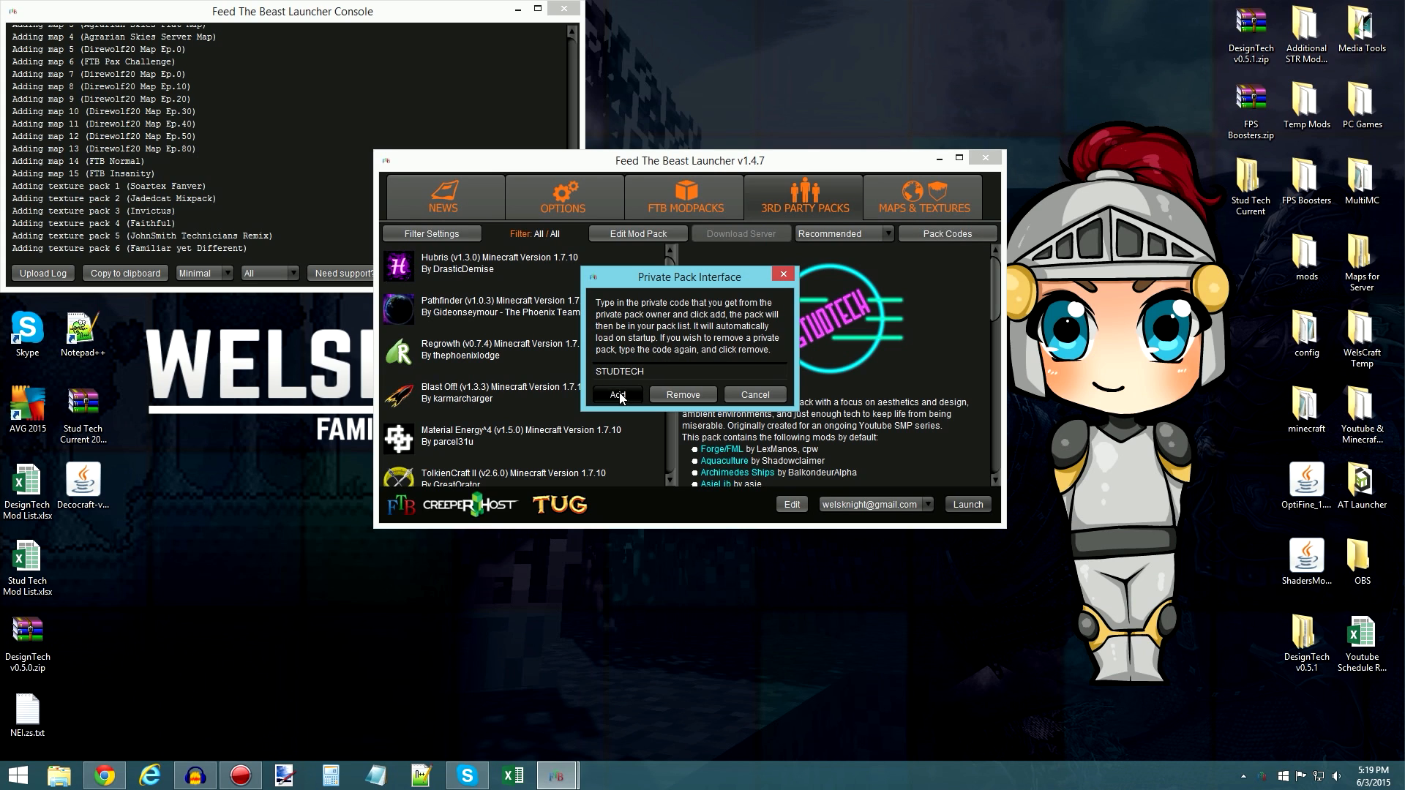
left_click(617, 395)
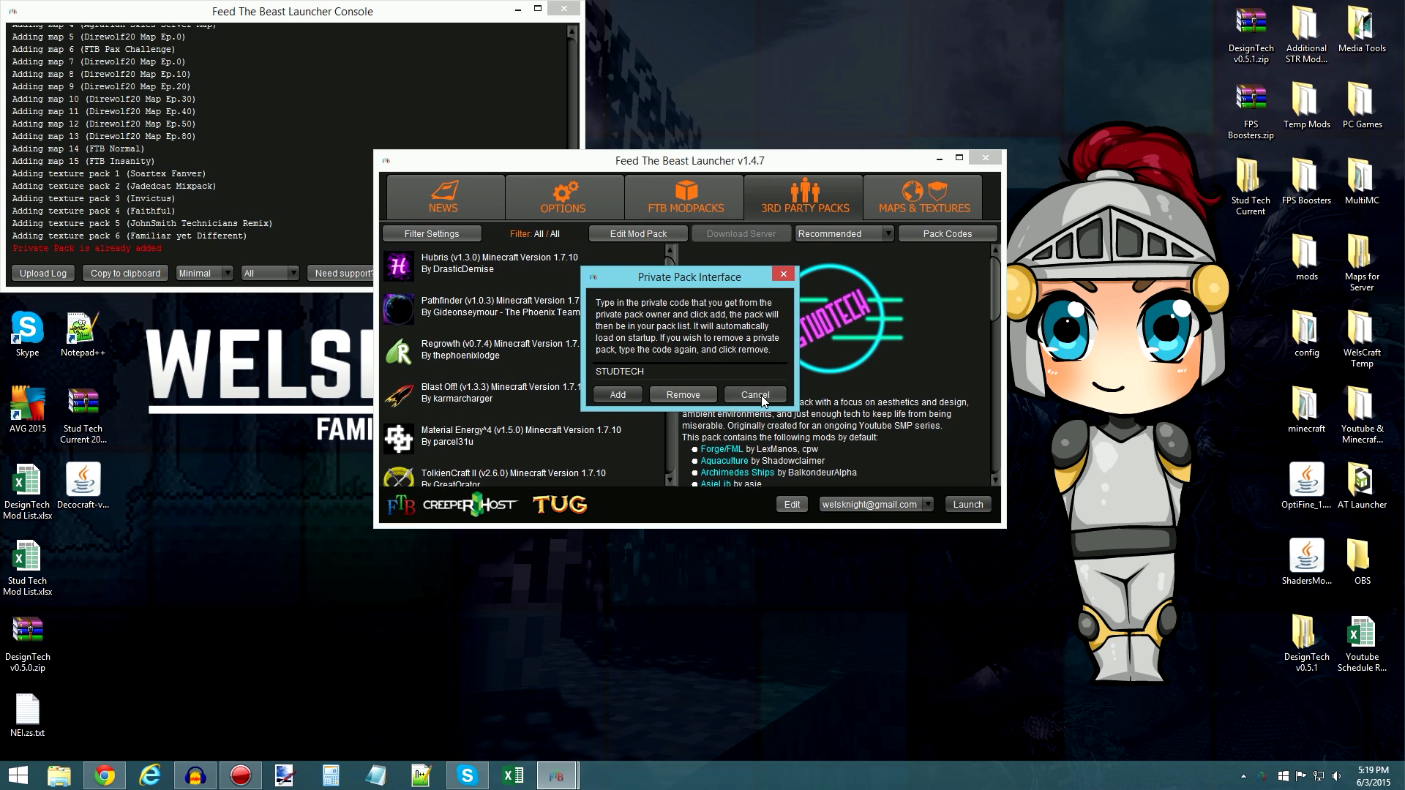
left_click(753, 394)
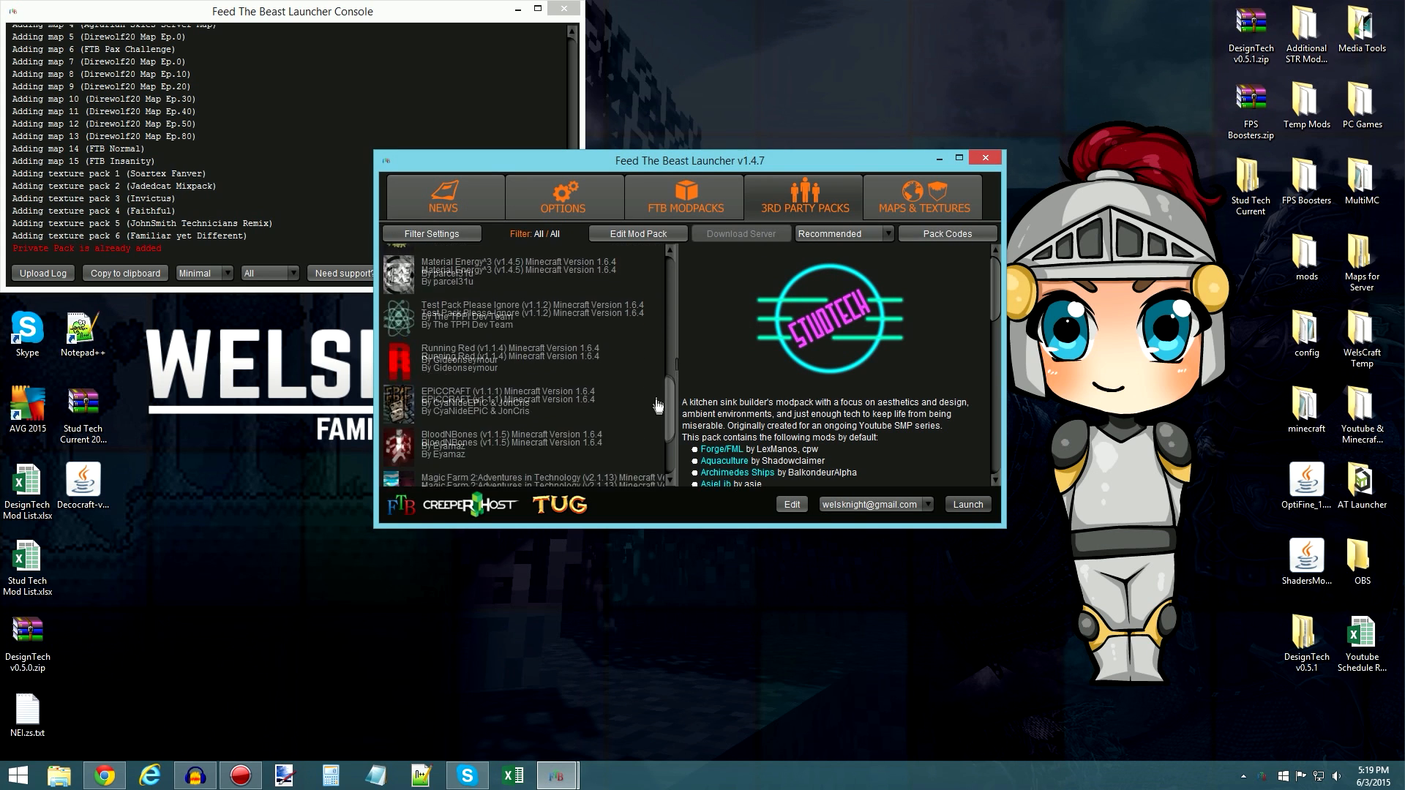
- Scroll to Stud Tech Reloaded v1.0.1 and through its description's mod list
scroll("down", 3)
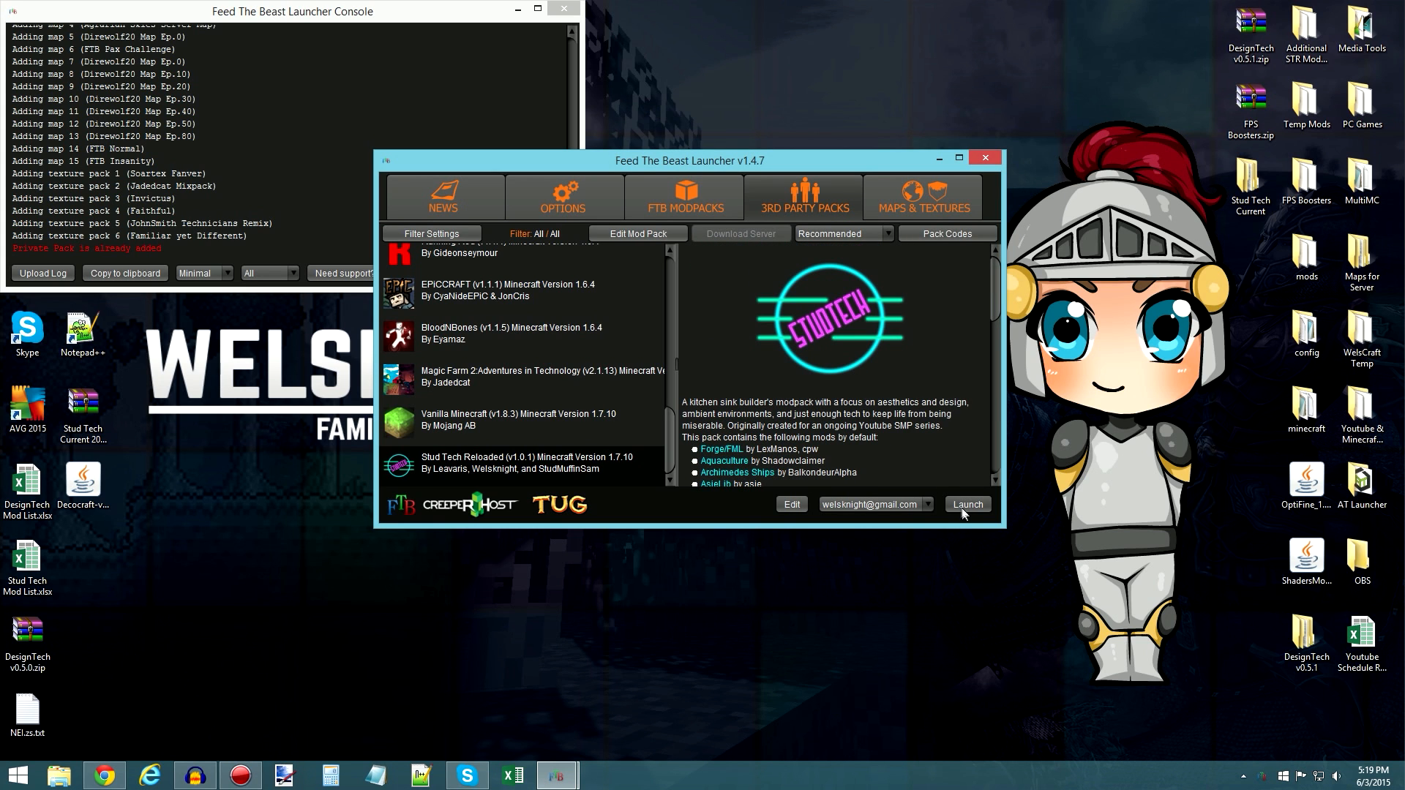
mouse_move(607, 376)
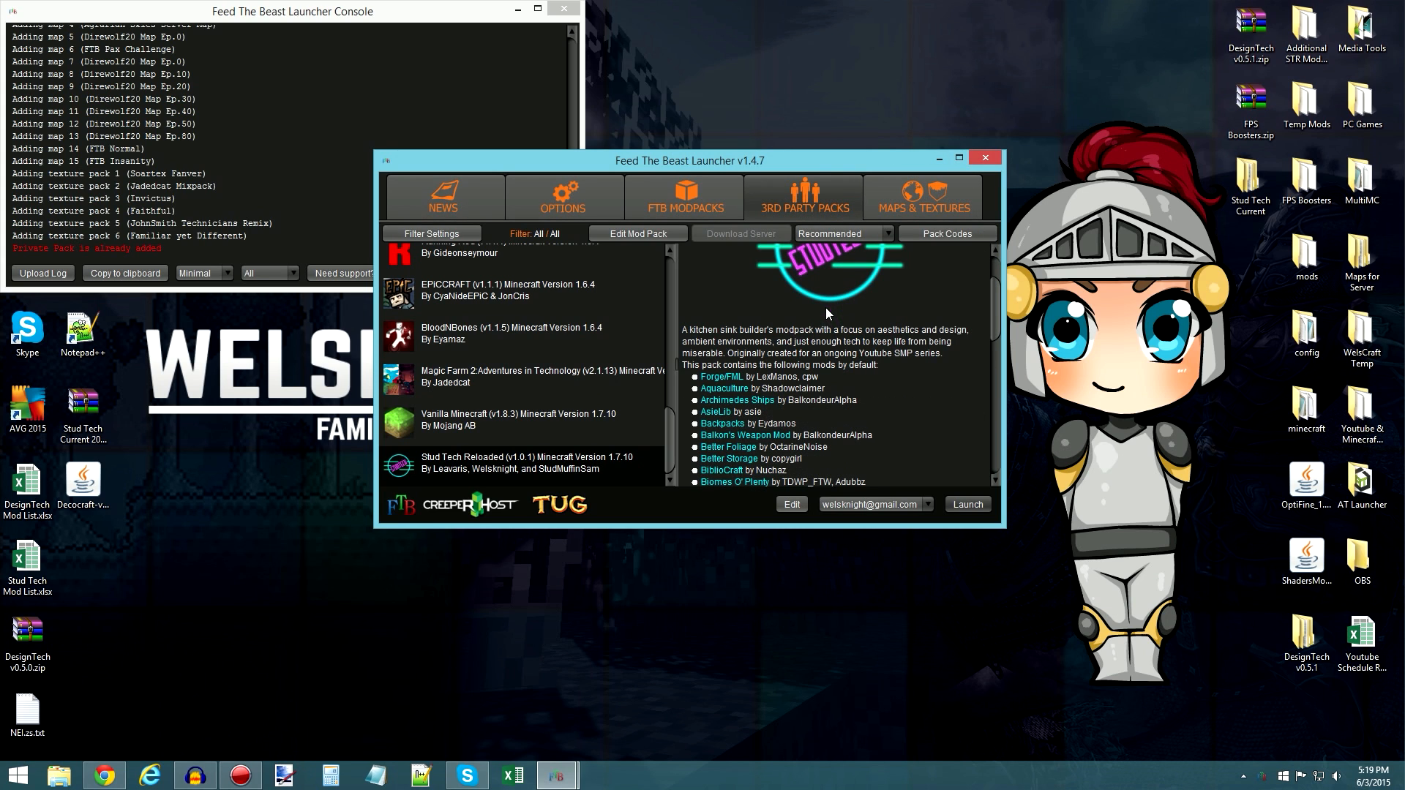
mouse_move(884, 303)
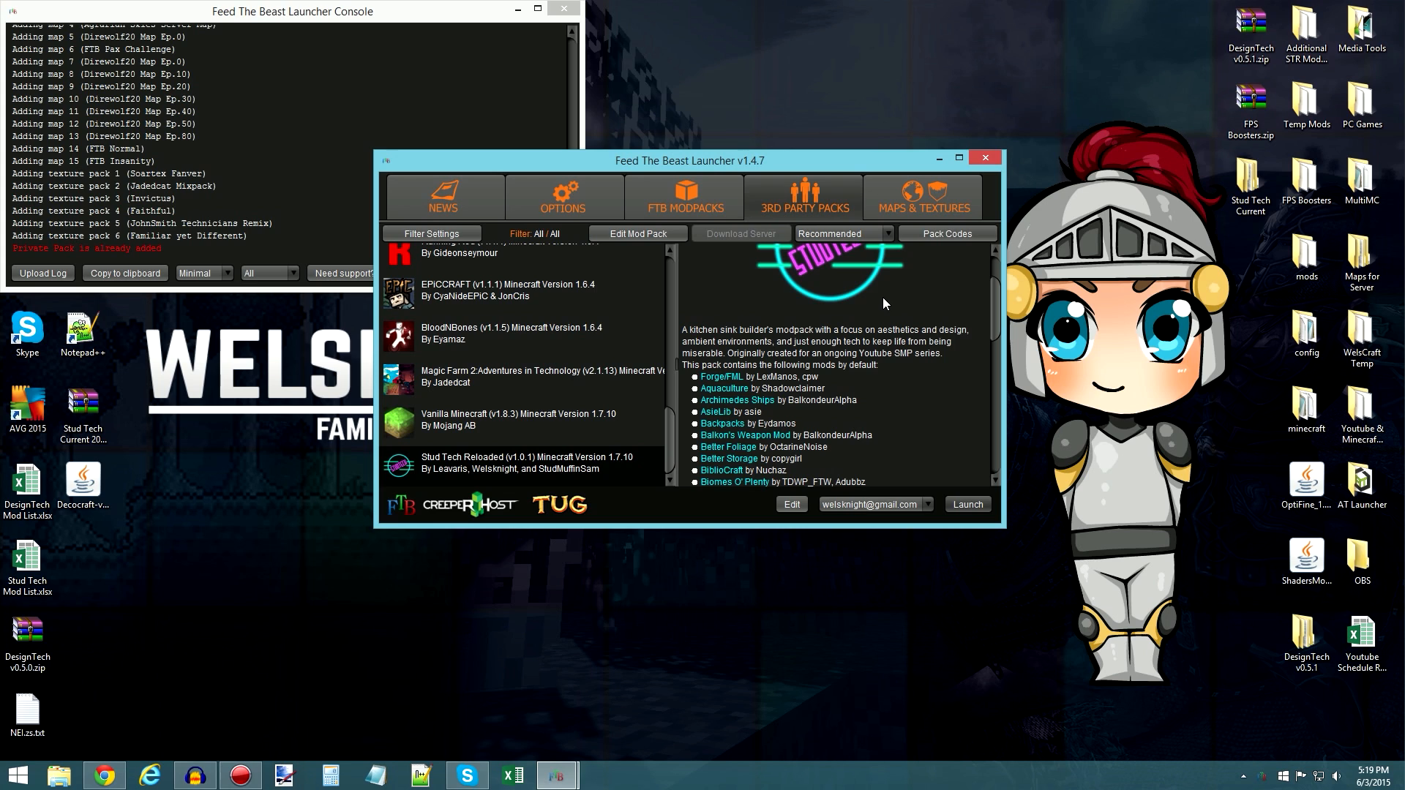
scroll("down", 3)
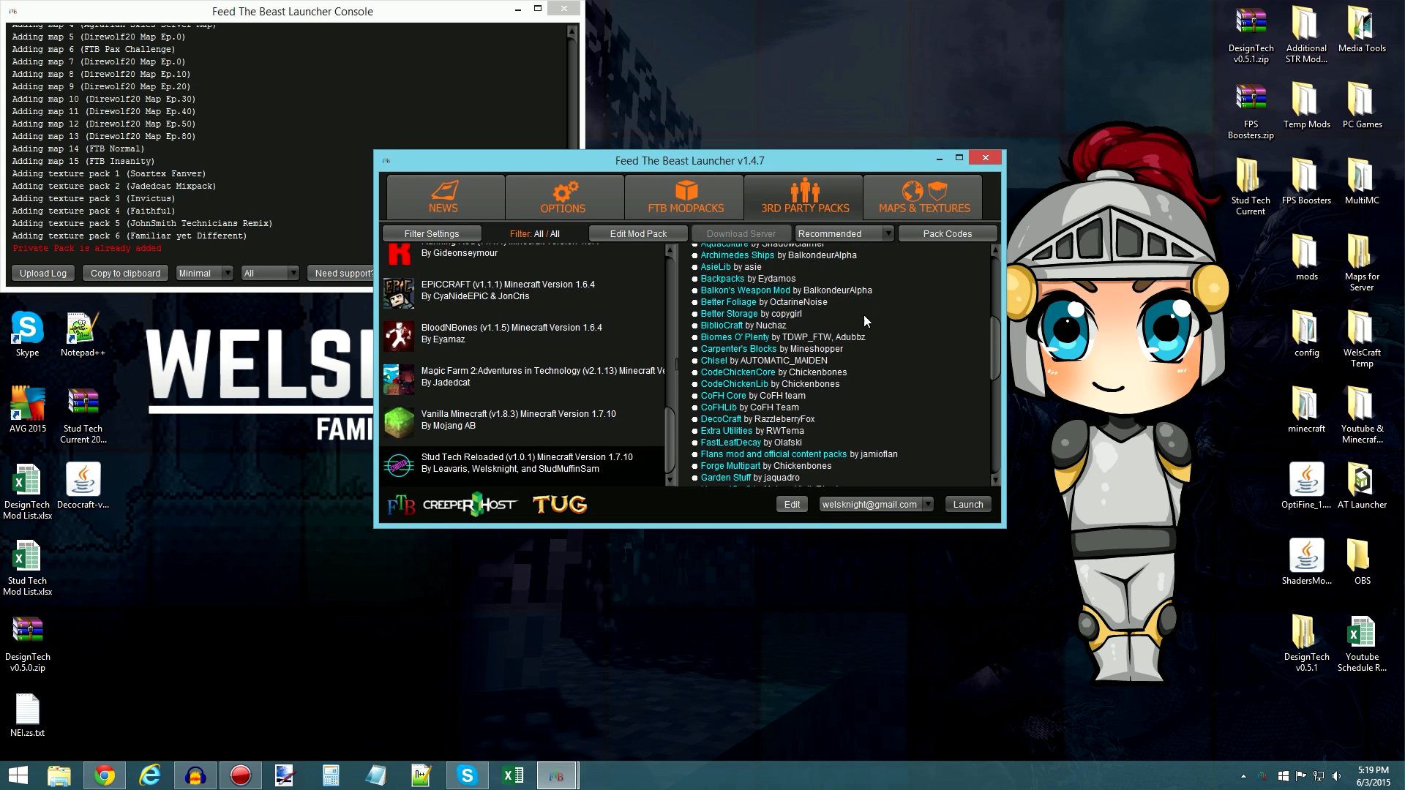
mouse_move(841, 345)
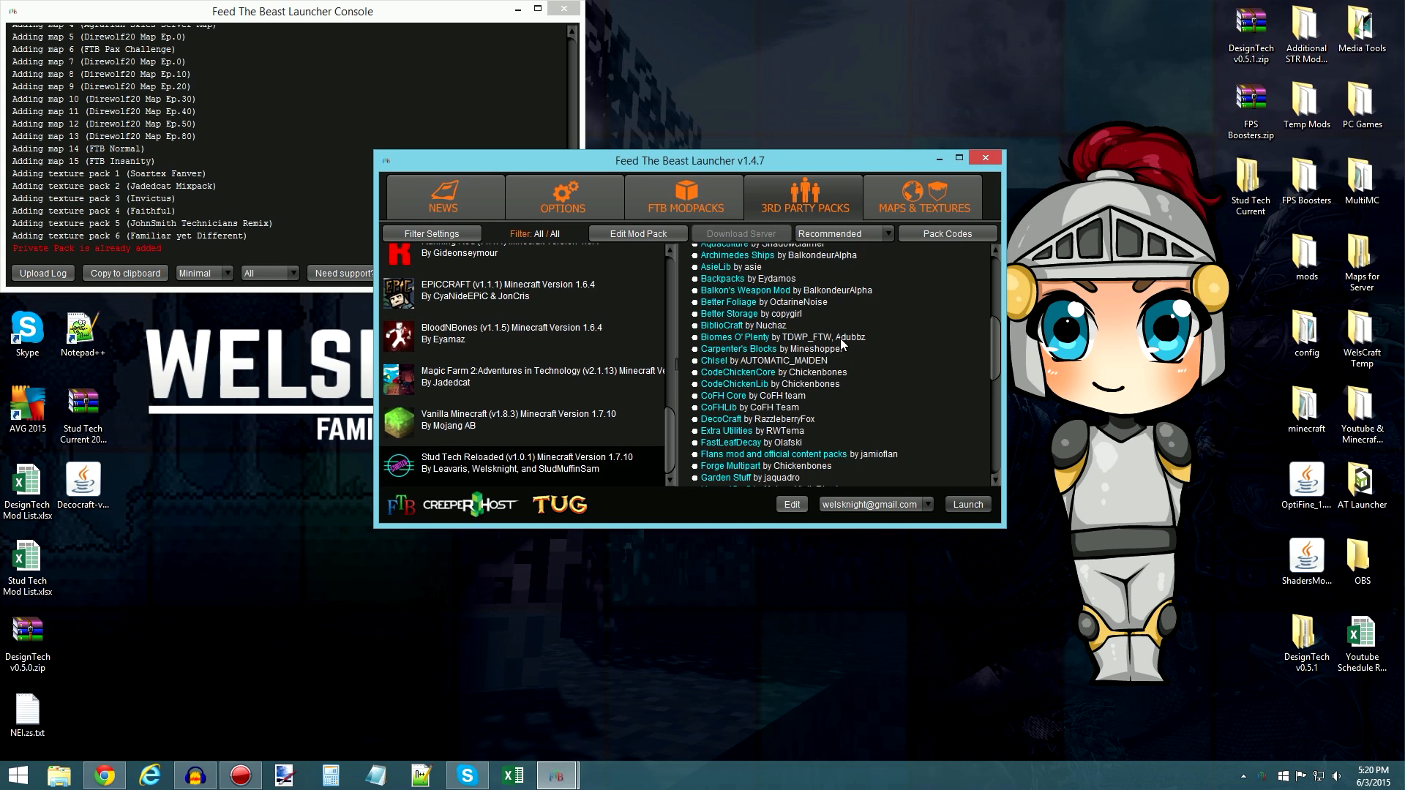
scroll("down", 3)
type("go")
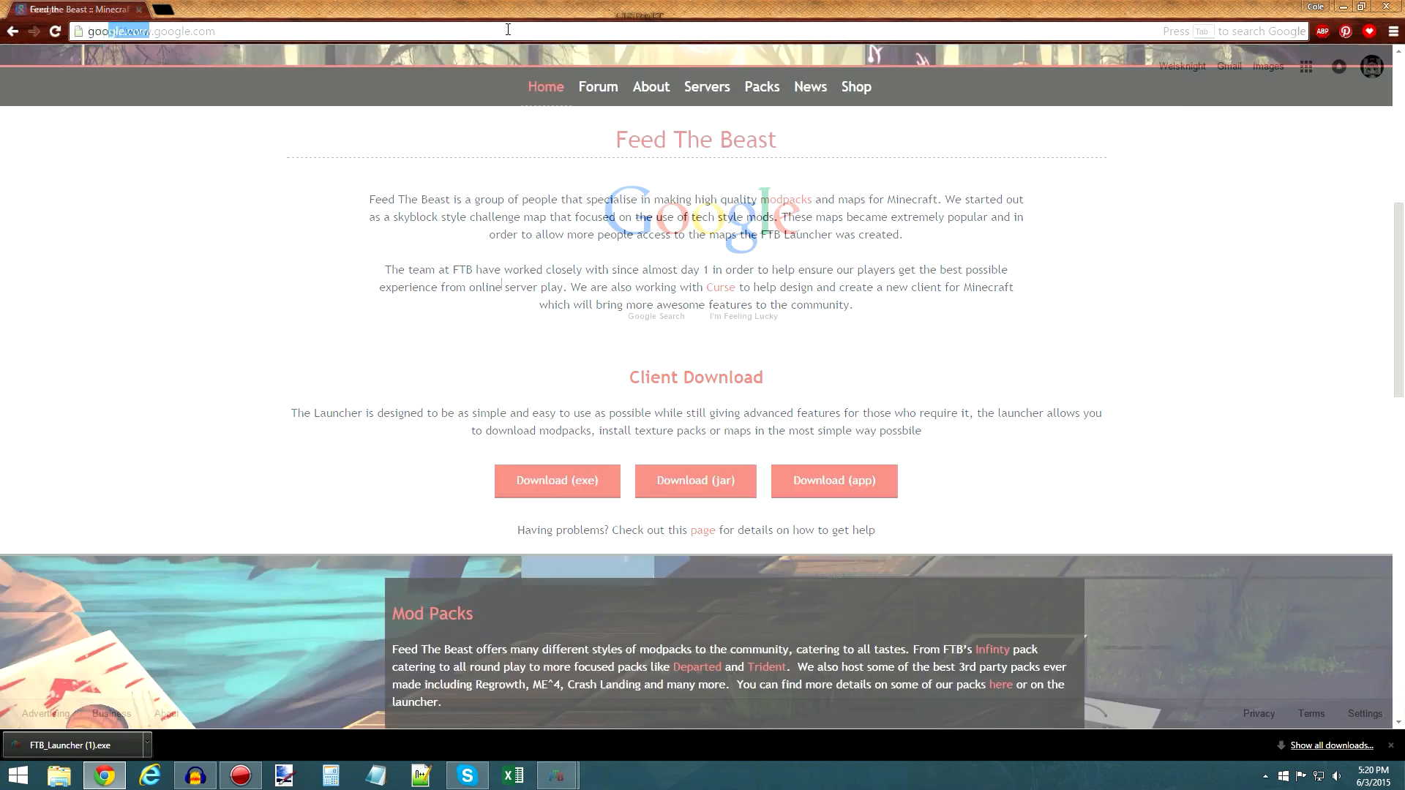
- Download OptiFine 1.7.10 HD U B7 from optifine.net's Downloads page
type("optifine.net/home")
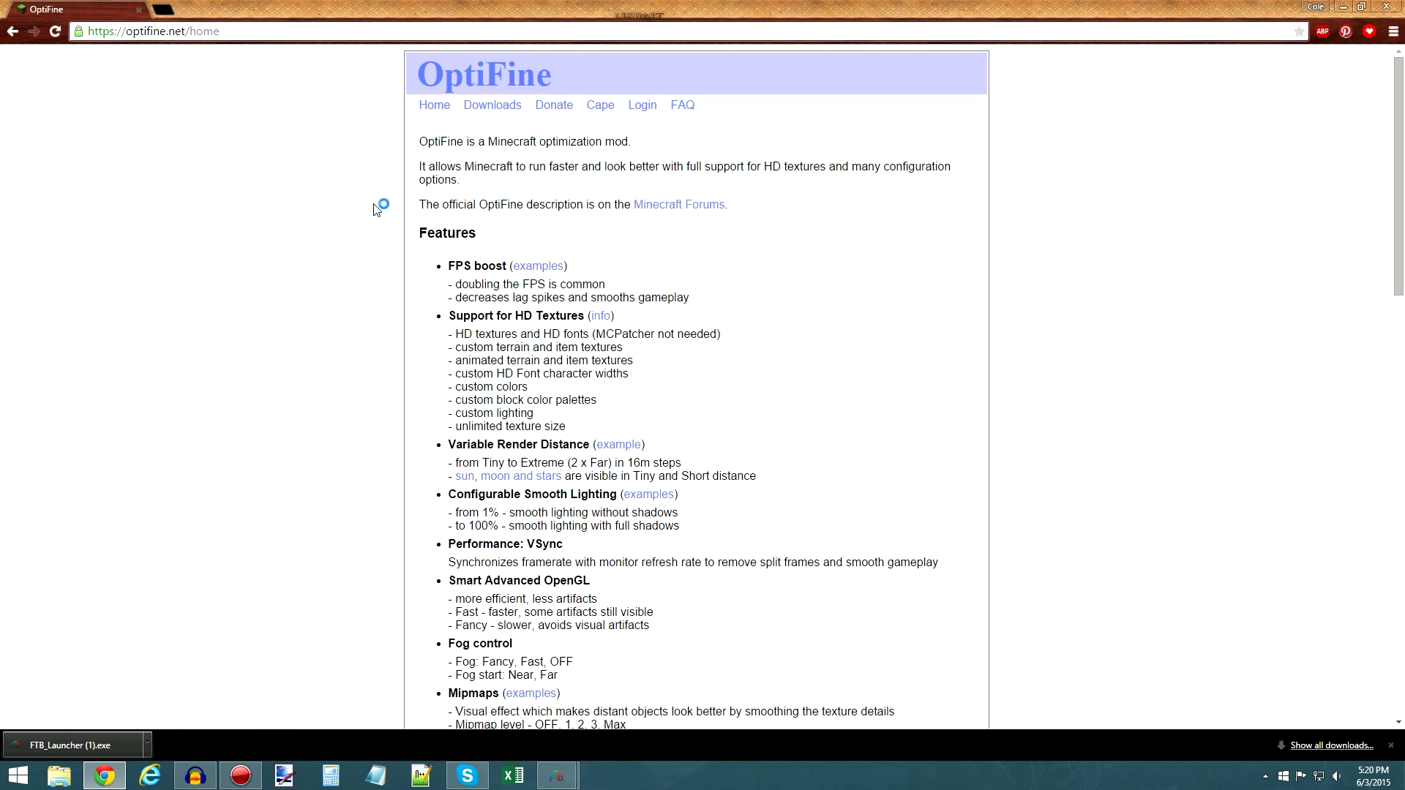
left_click(491, 105)
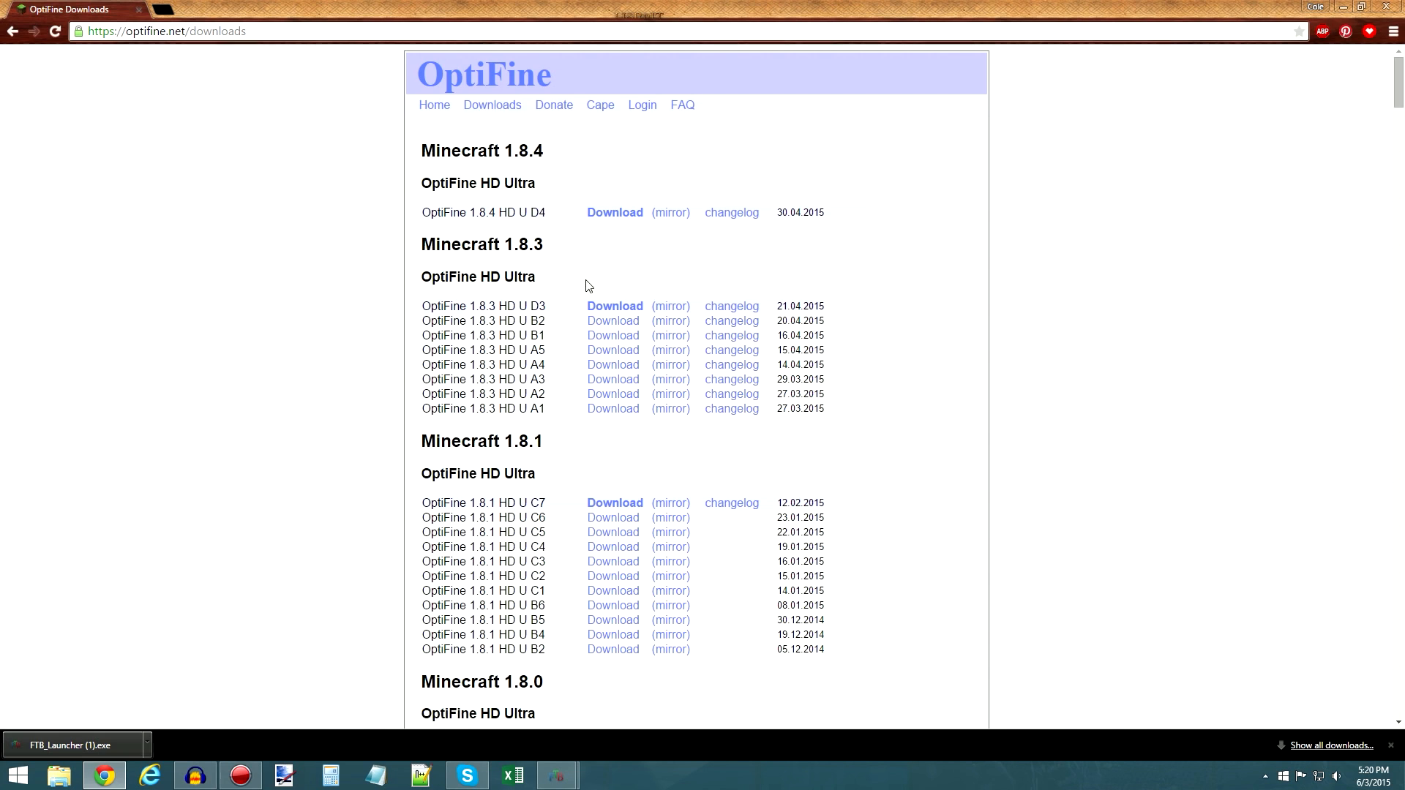
scroll("down", 3)
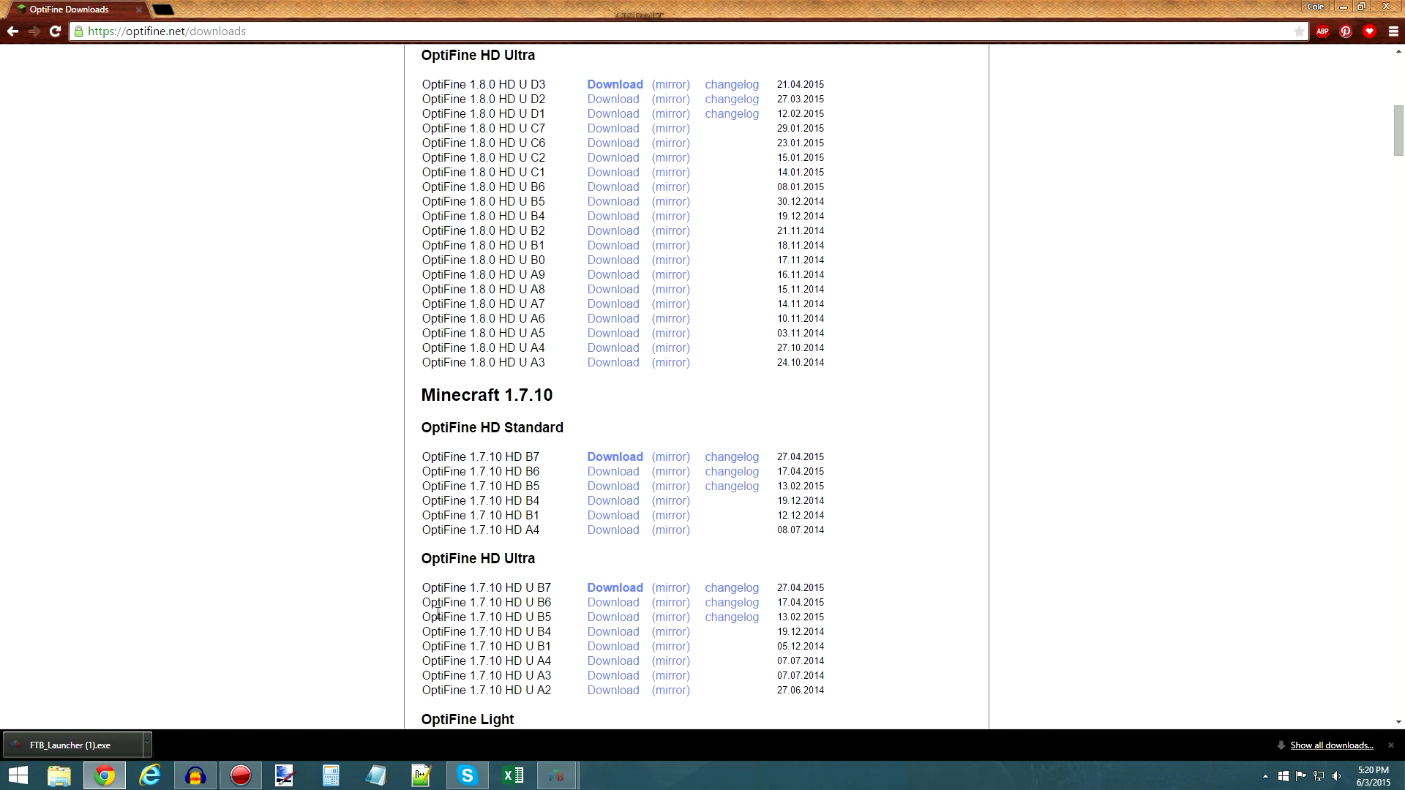
scroll("down", 3)
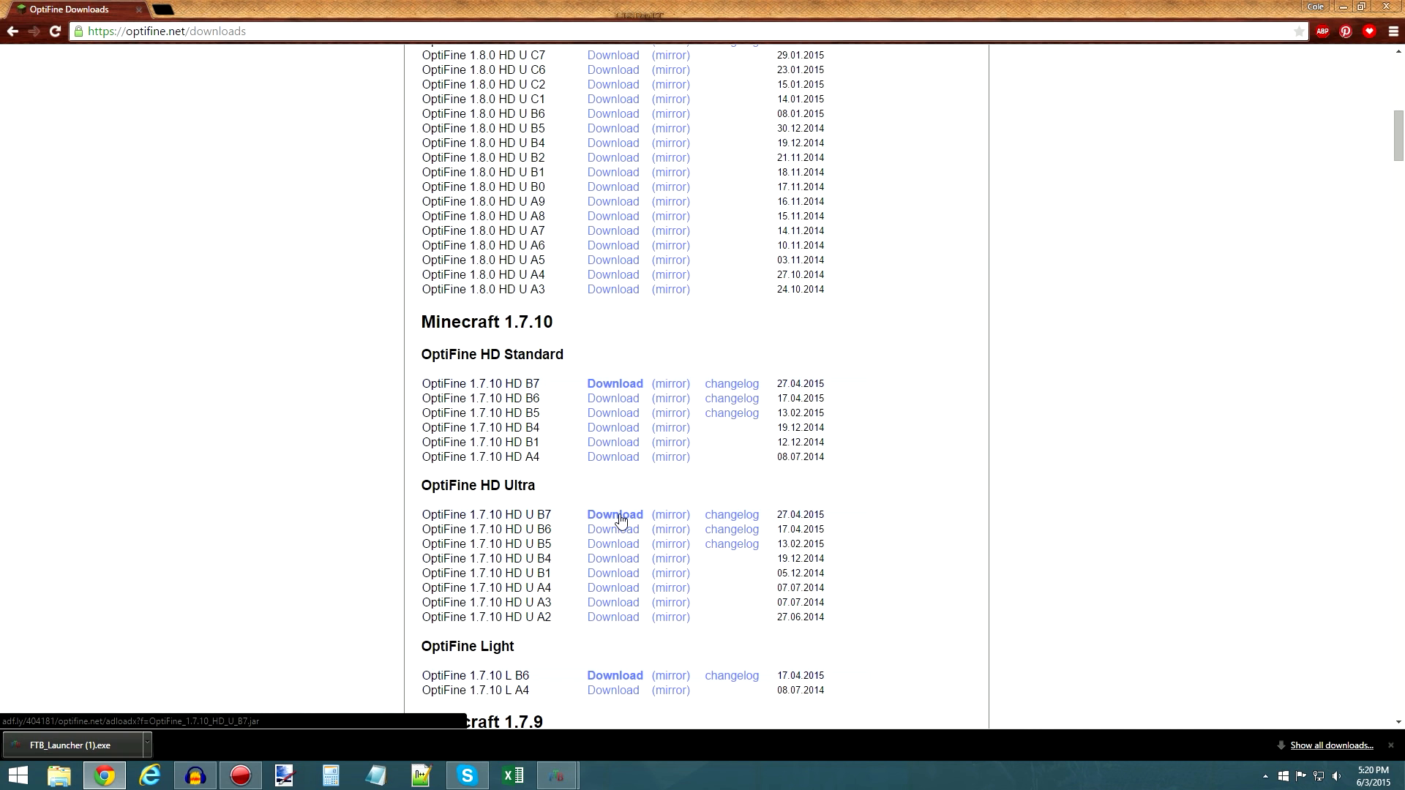
left_click(556, 776)
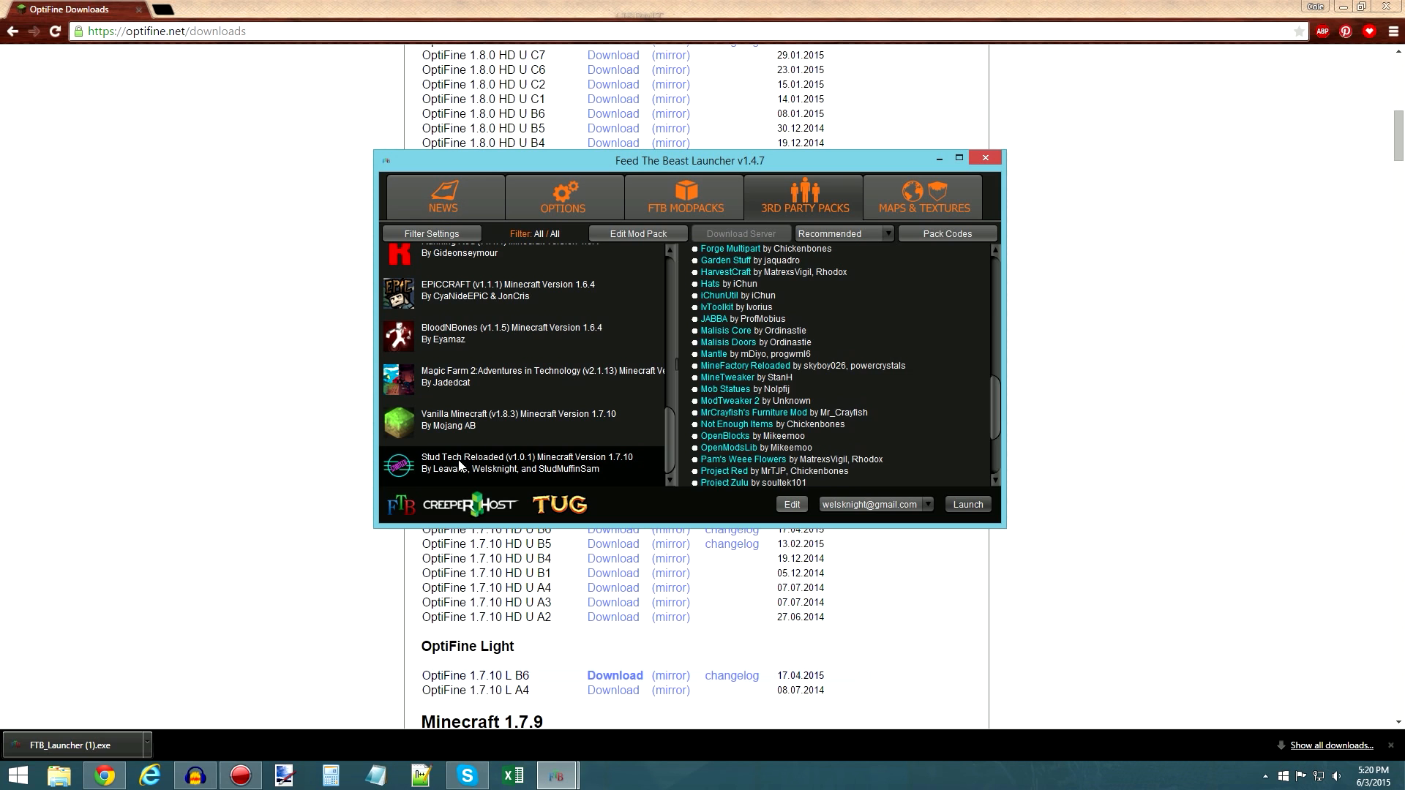
- Open Stud Tech Reloaded's Mod Pack Editor and its mods folder
left_click(638, 233)
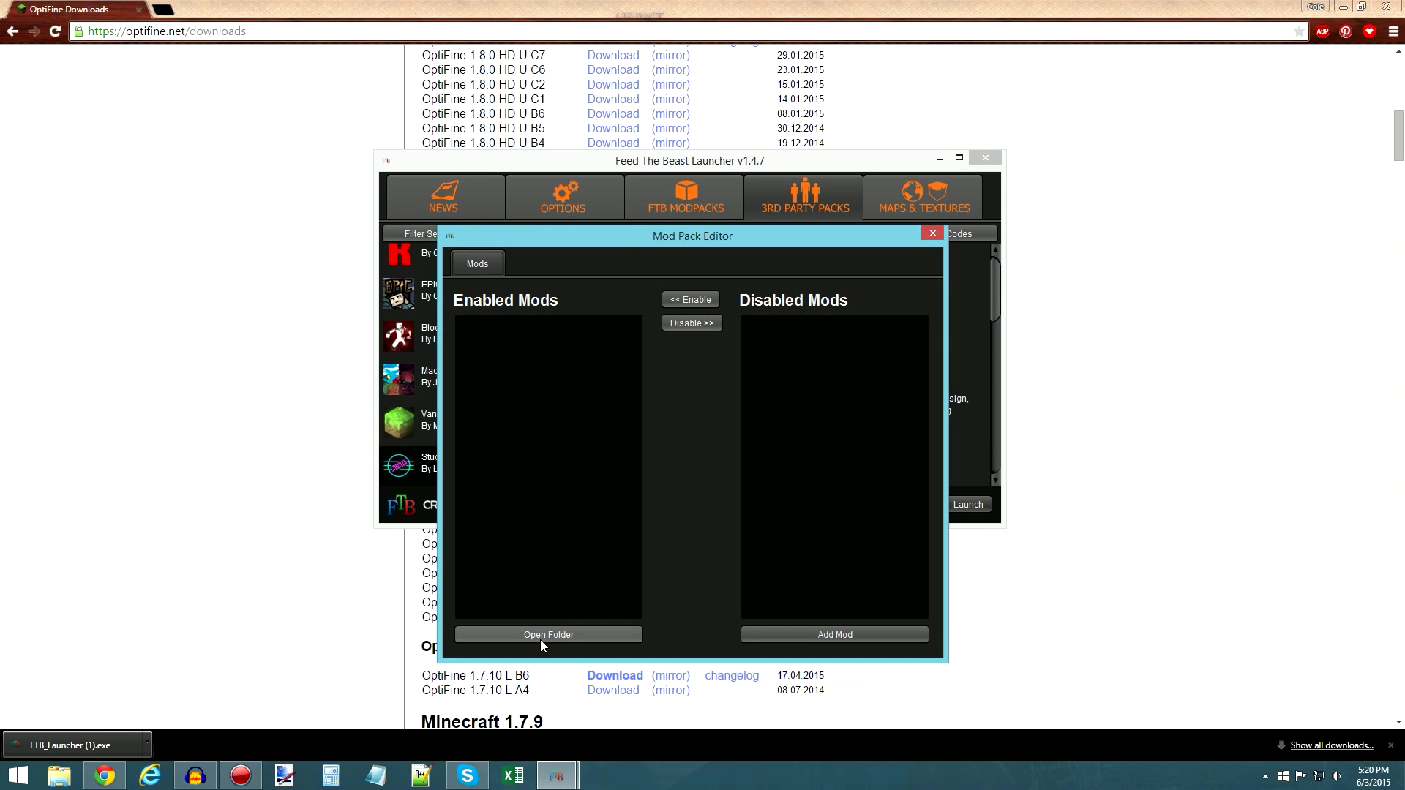
left_click(547, 635)
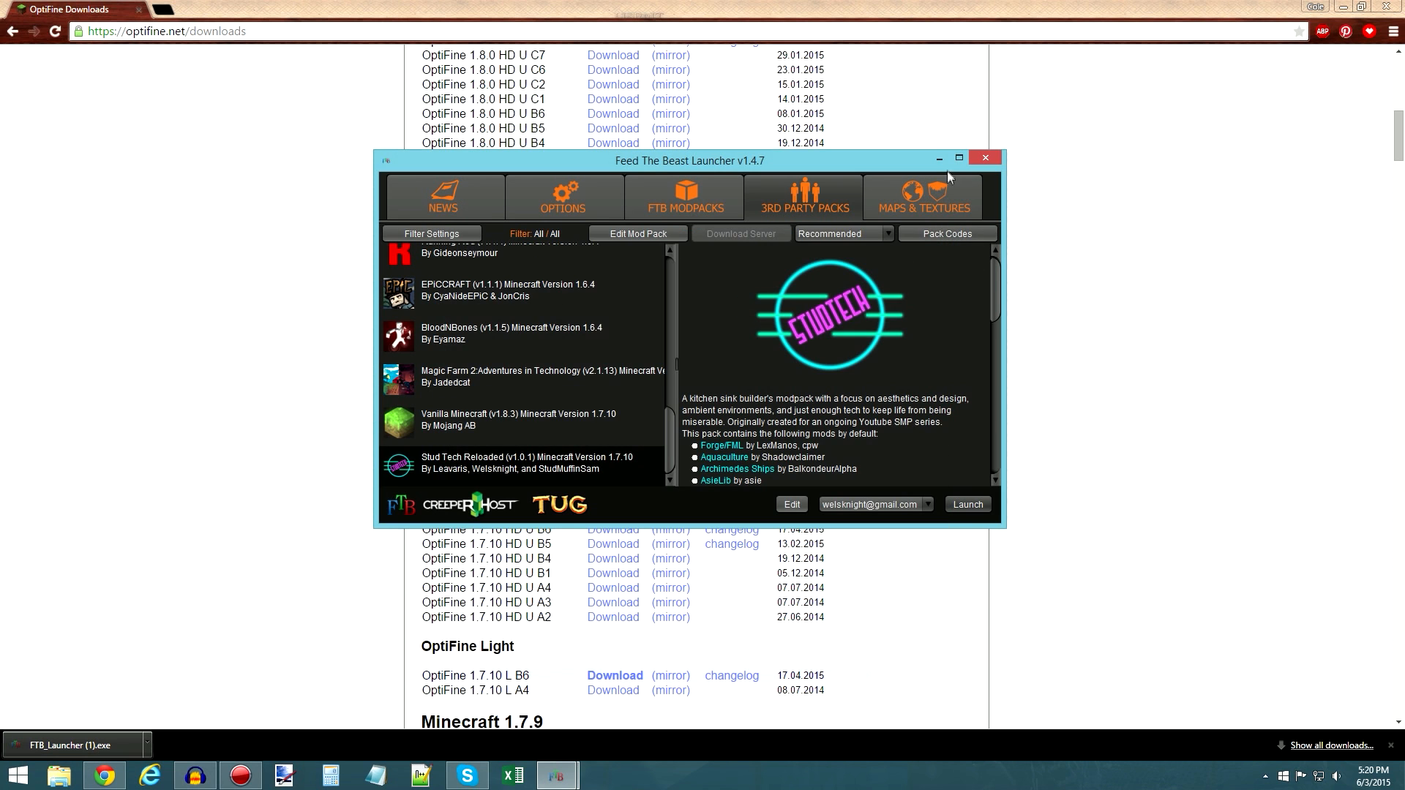
mouse_move(1176, 295)
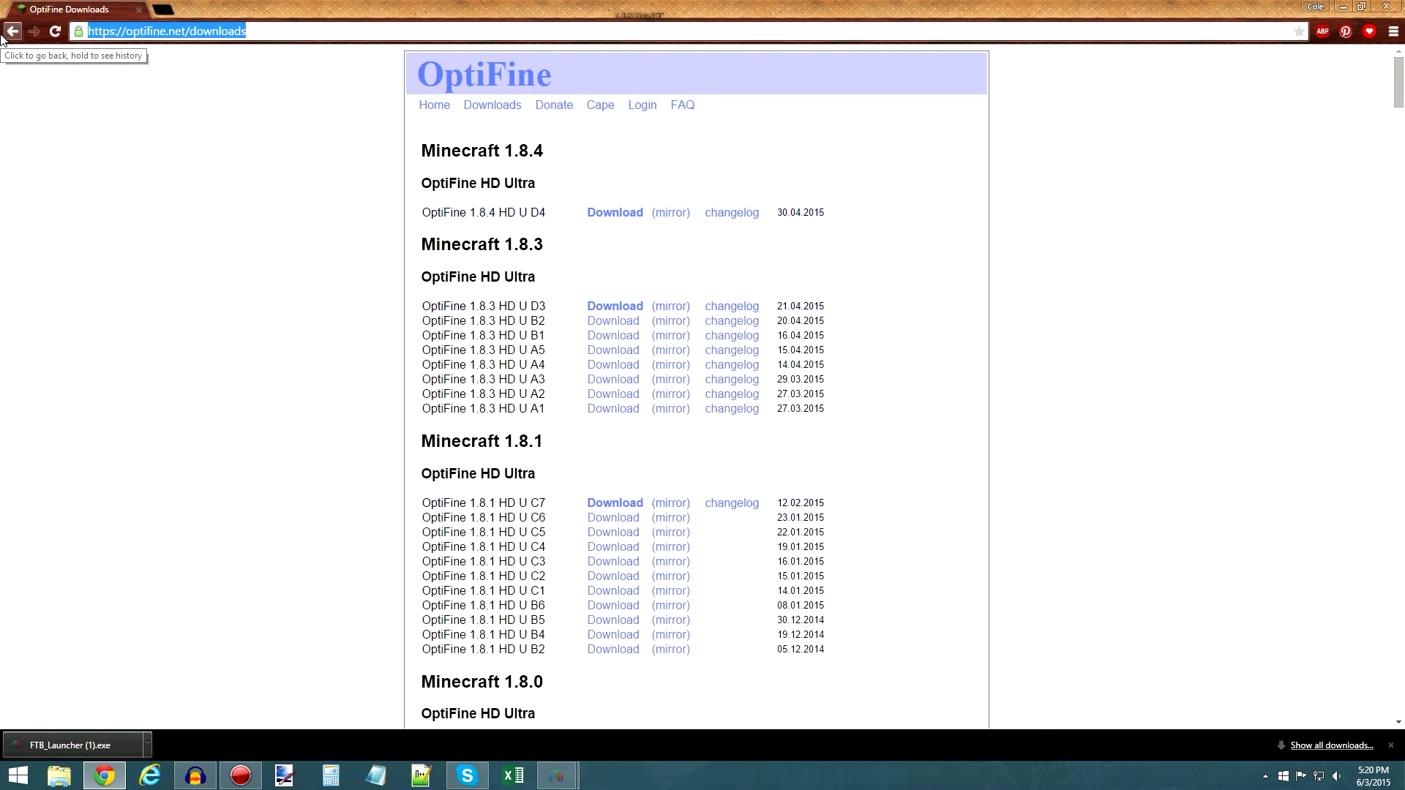
- Search 'shaders mod 1.7.10' and open karyonix's Shaders Mod forum thread and its 1.7.10 link
left_click(12, 31)
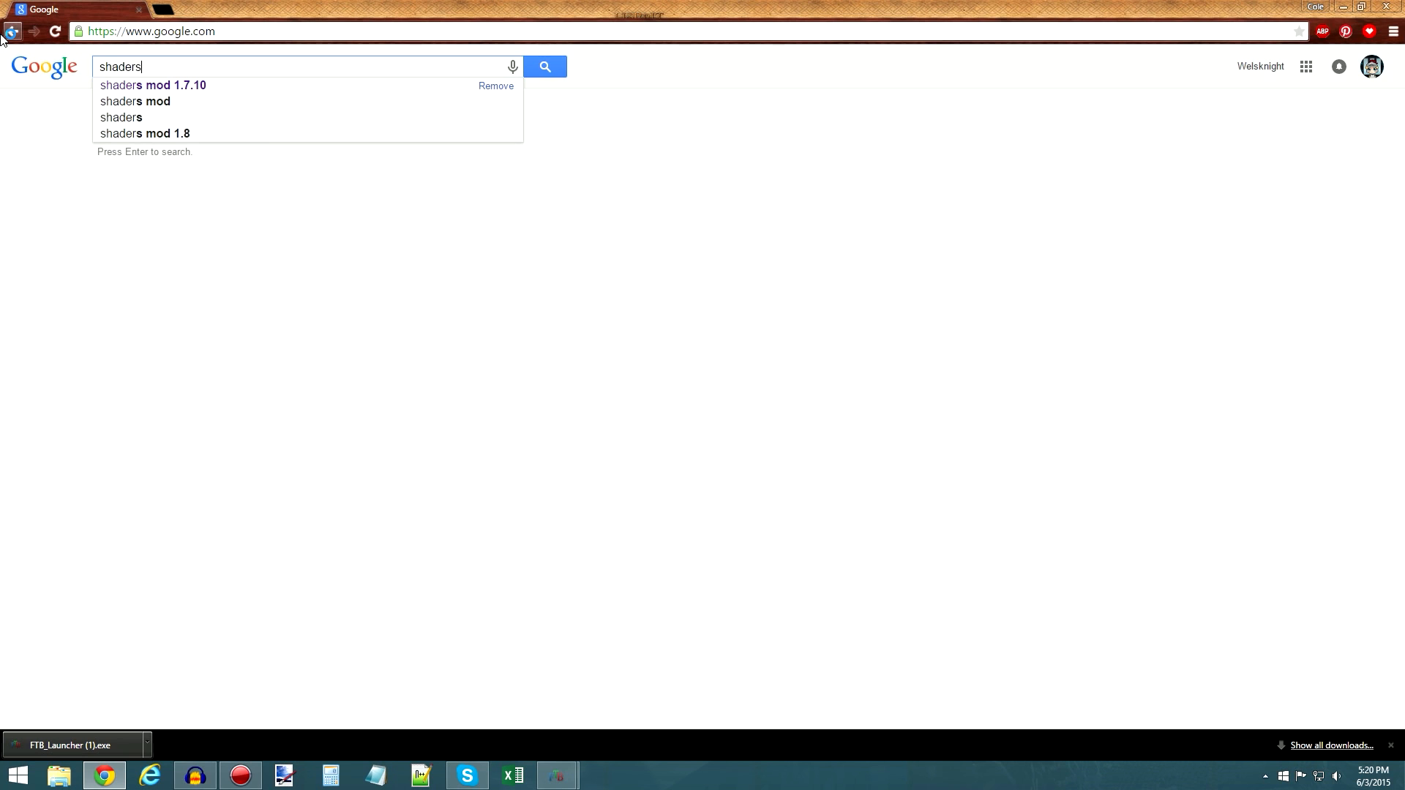
left_click(152, 85)
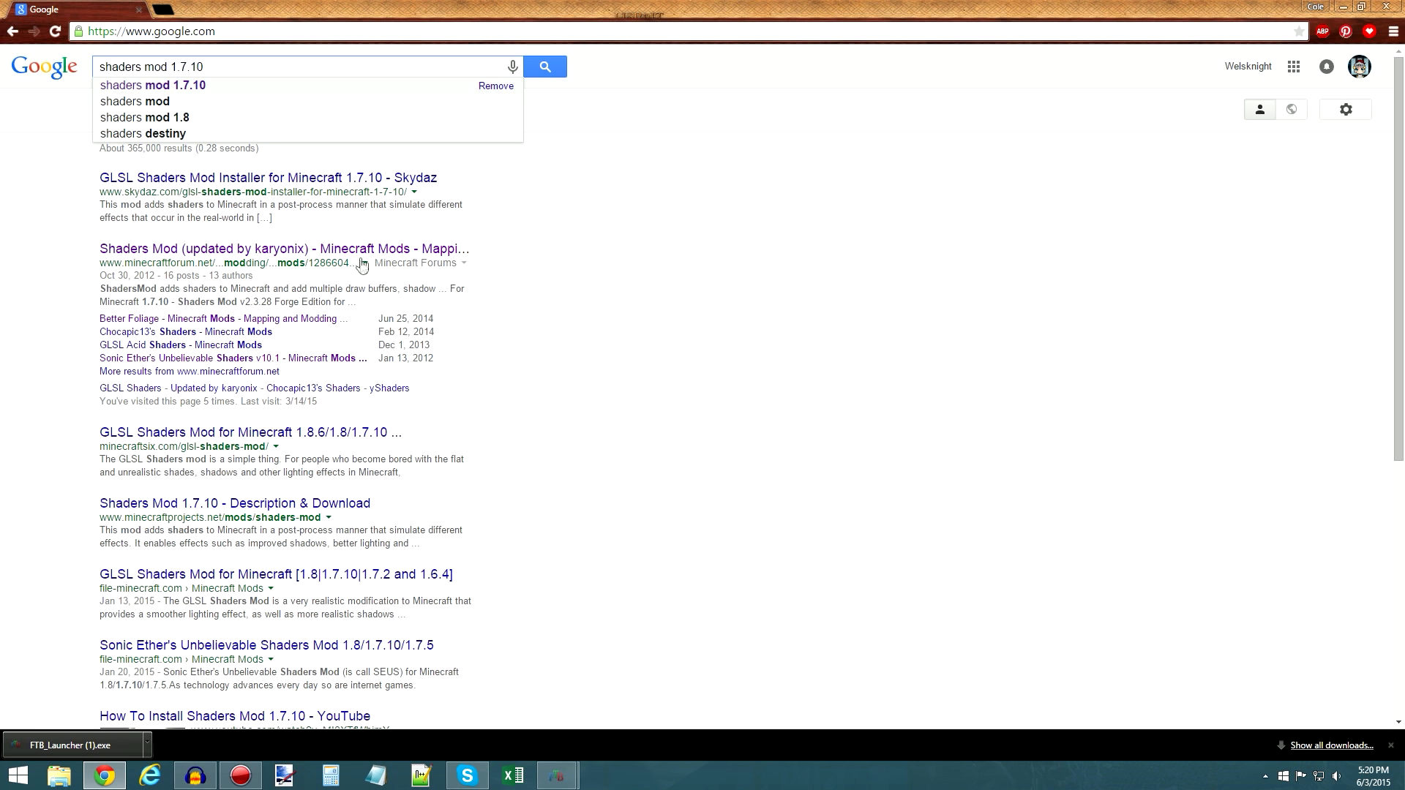
left_click(283, 248)
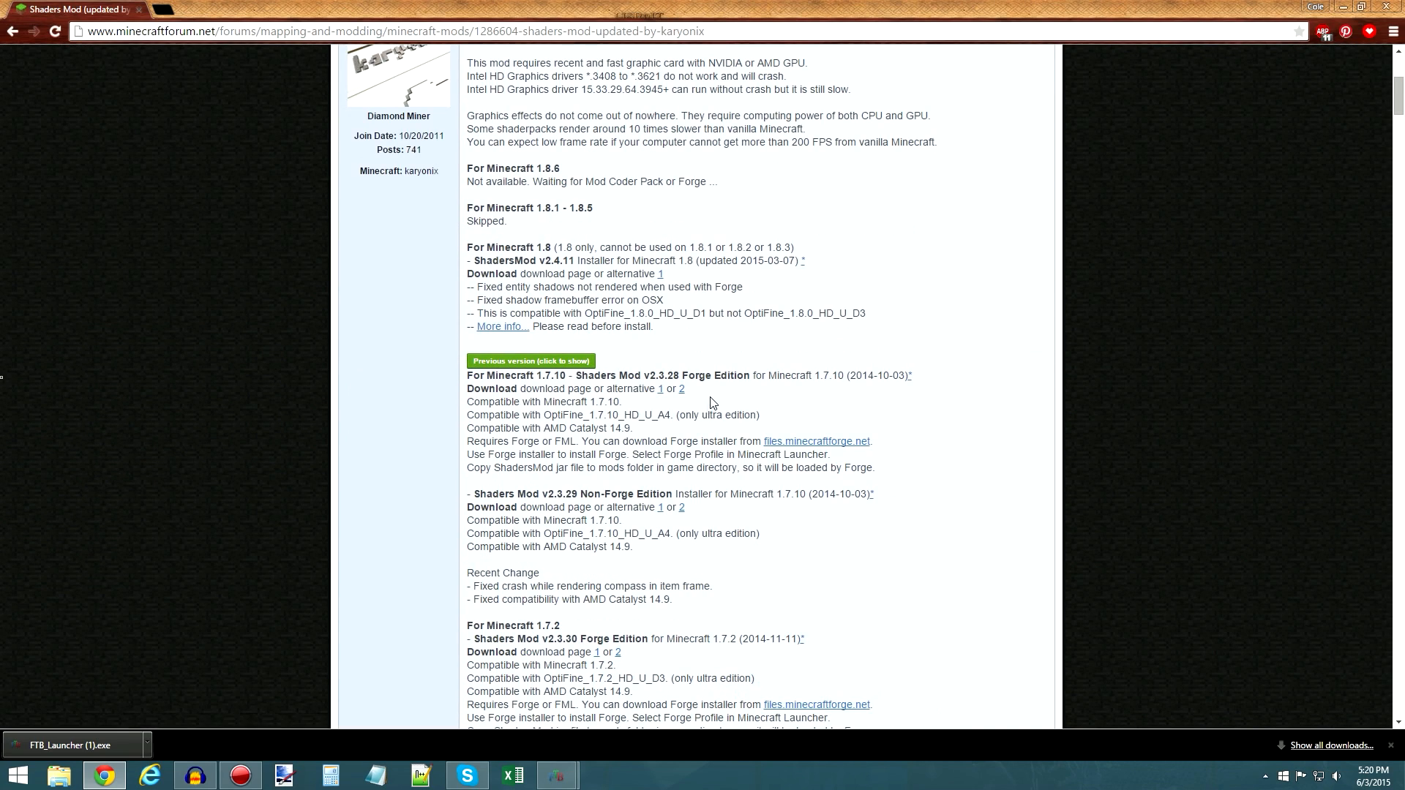
left_click(55, 31)
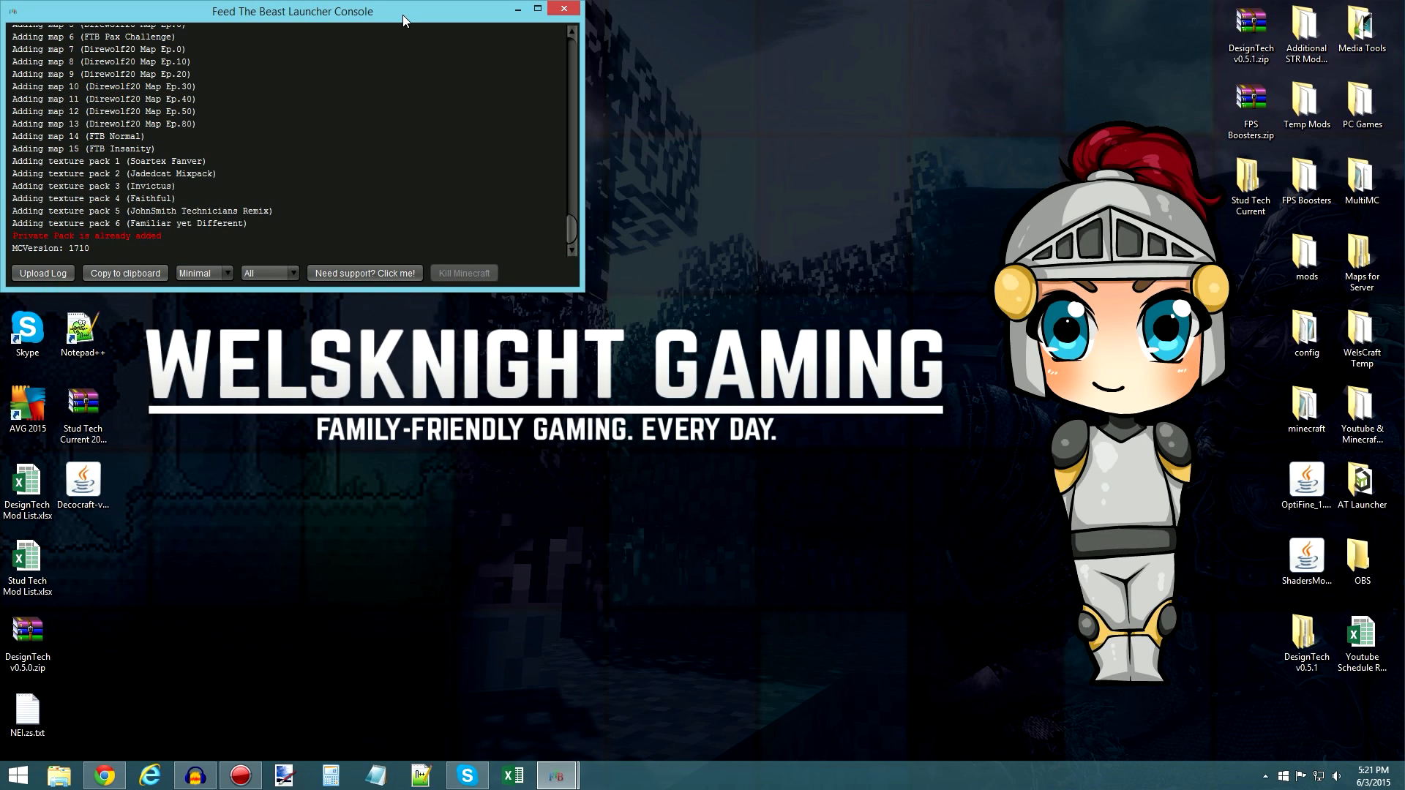
- Drag the FTB Launcher Console toward the screen centre, then slightly left and down
left_click_drag(291, 11, 701, 196)
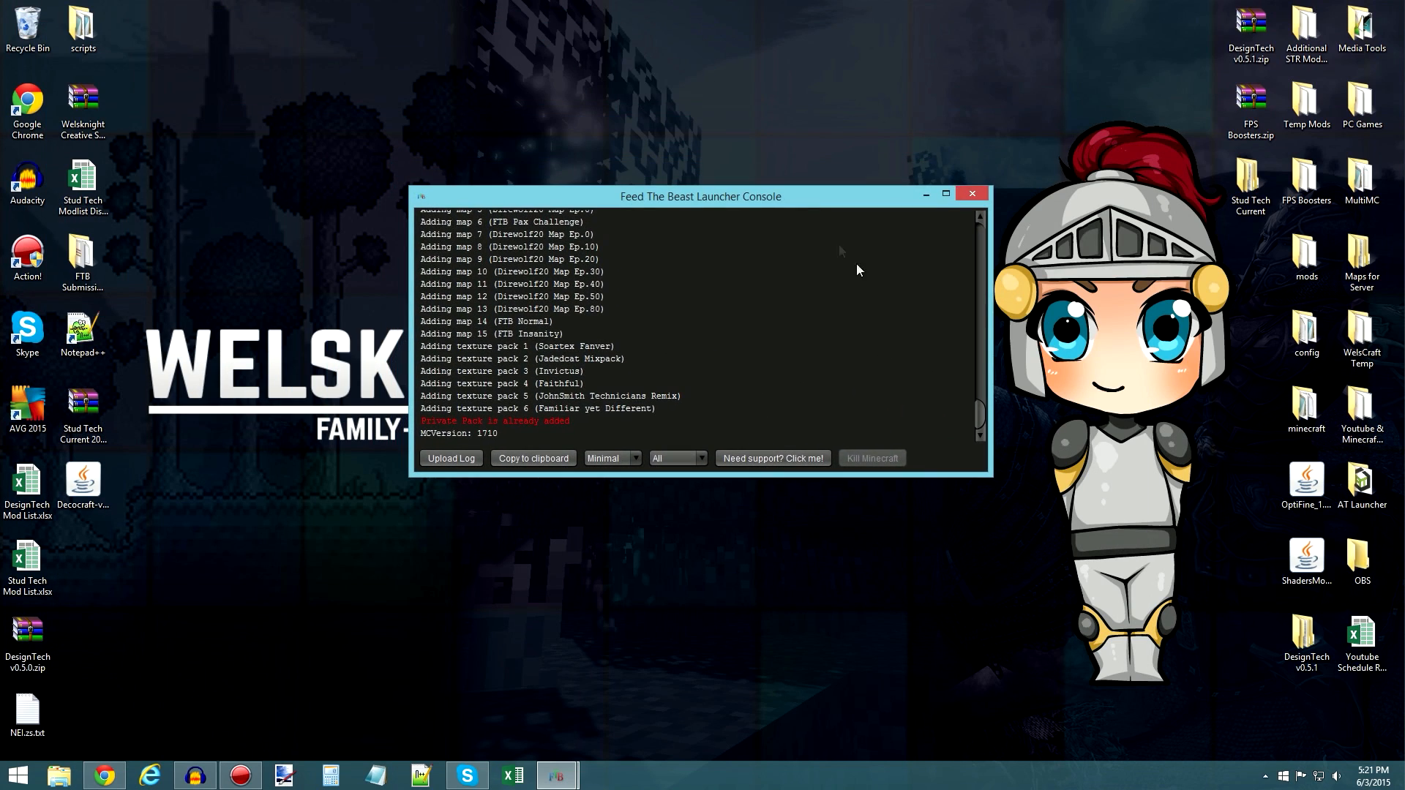
left_click_drag(701, 196, 584, 252)
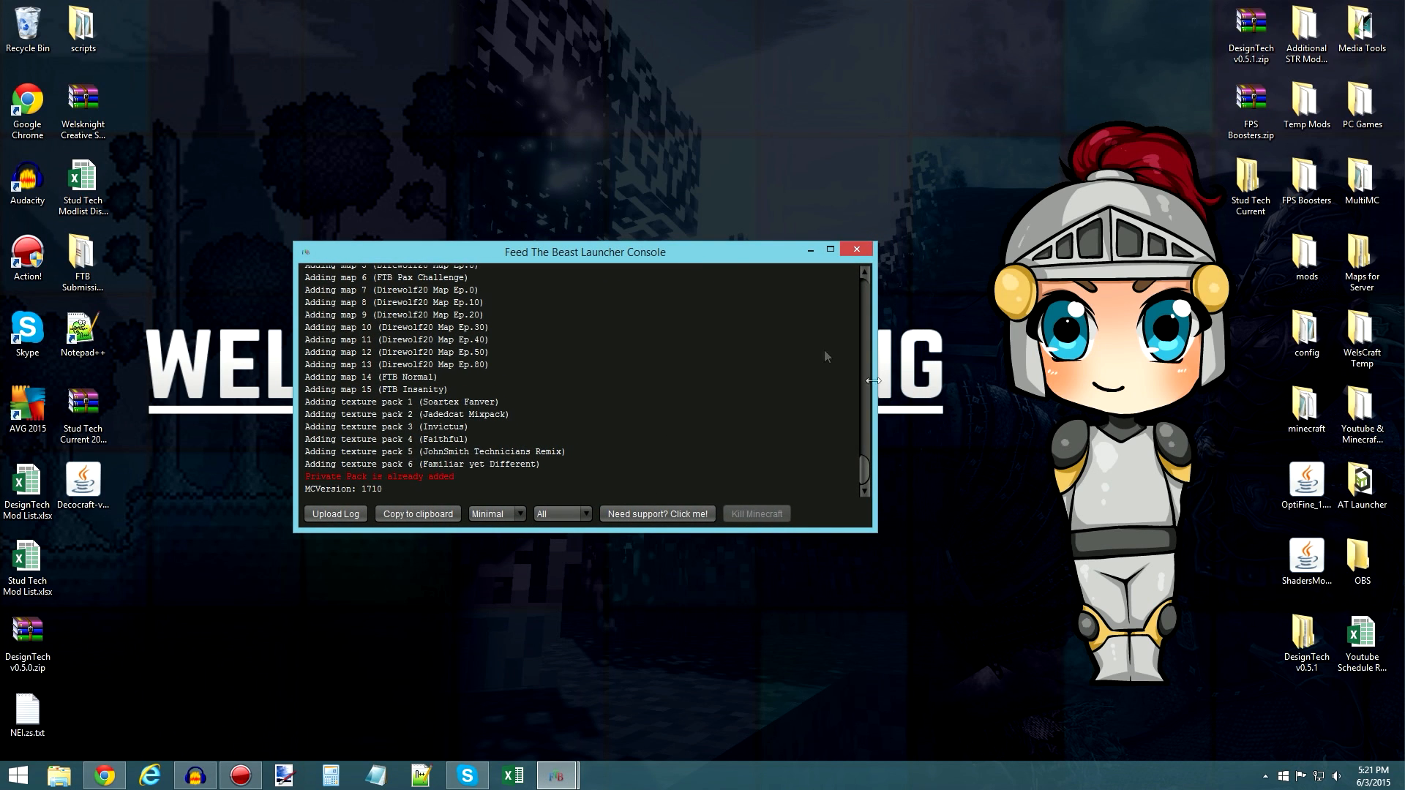
mouse_move(691, 296)
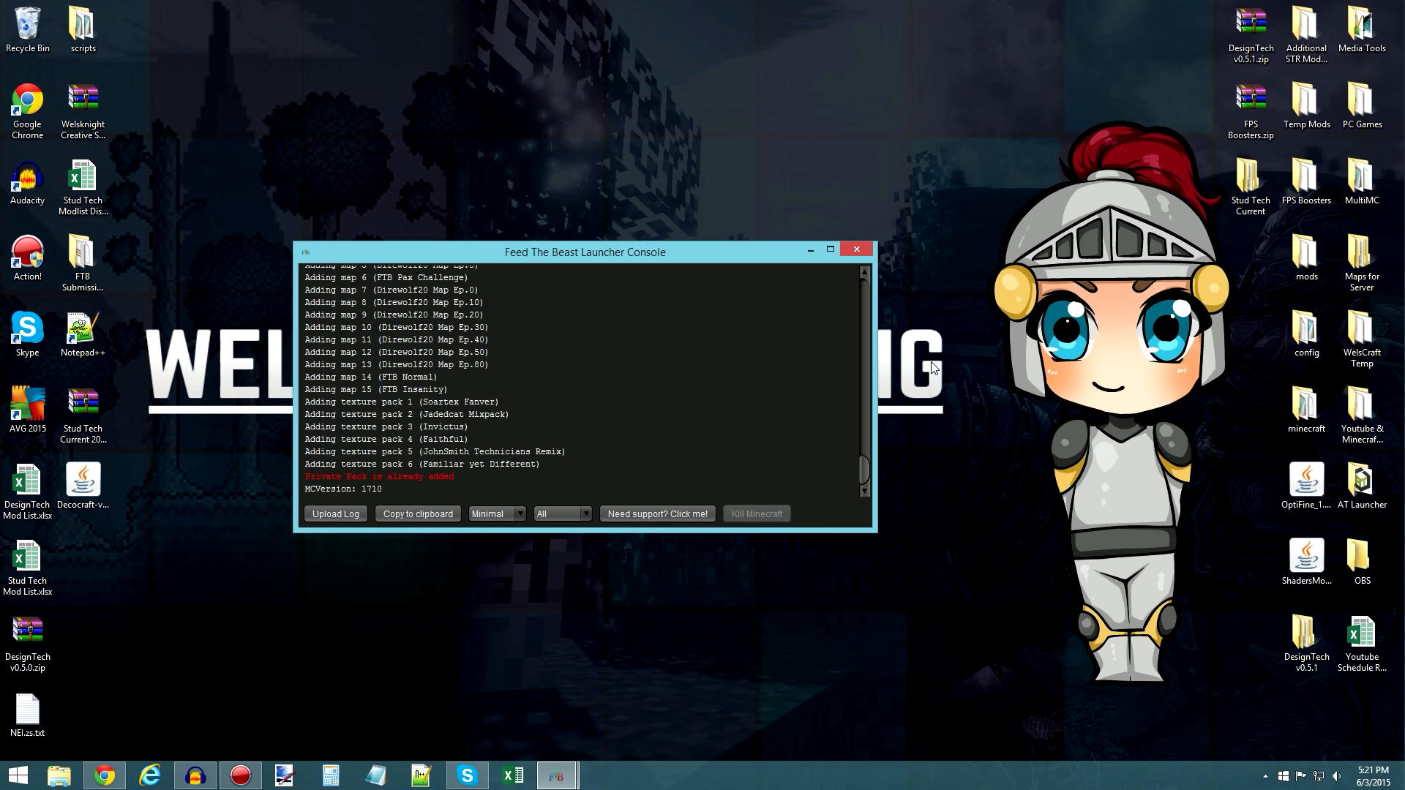
mouse_move(760, 264)
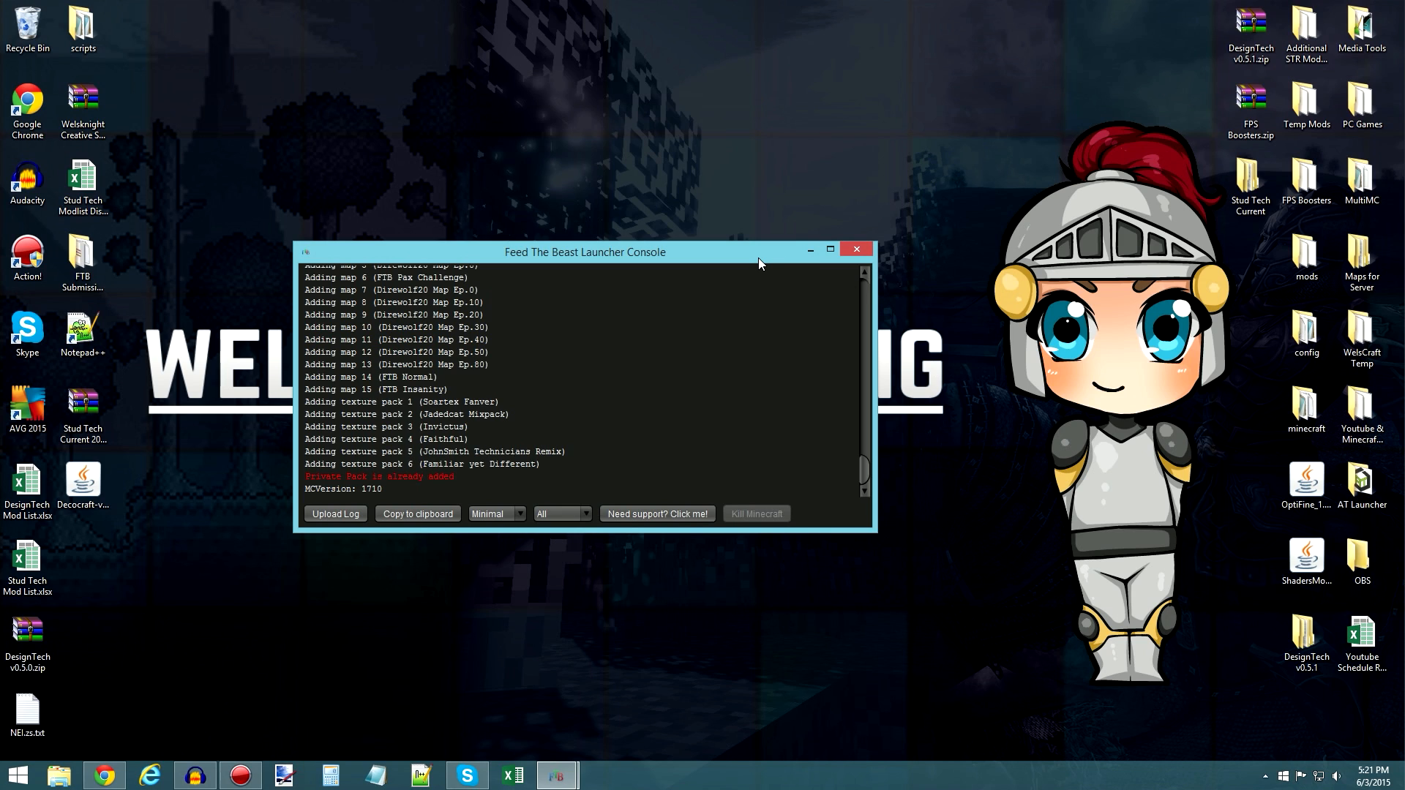
mouse_move(727, 372)
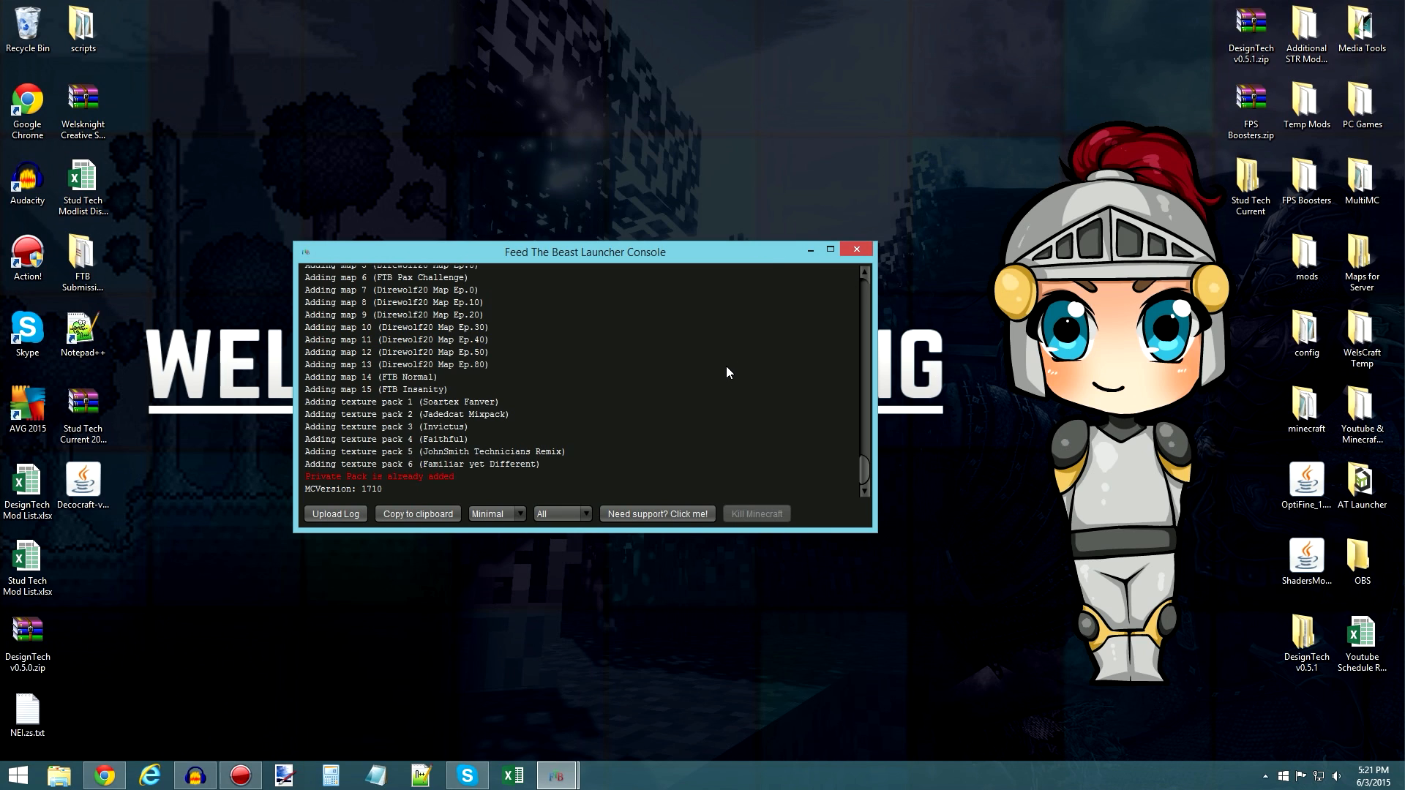
mouse_move(984, 358)
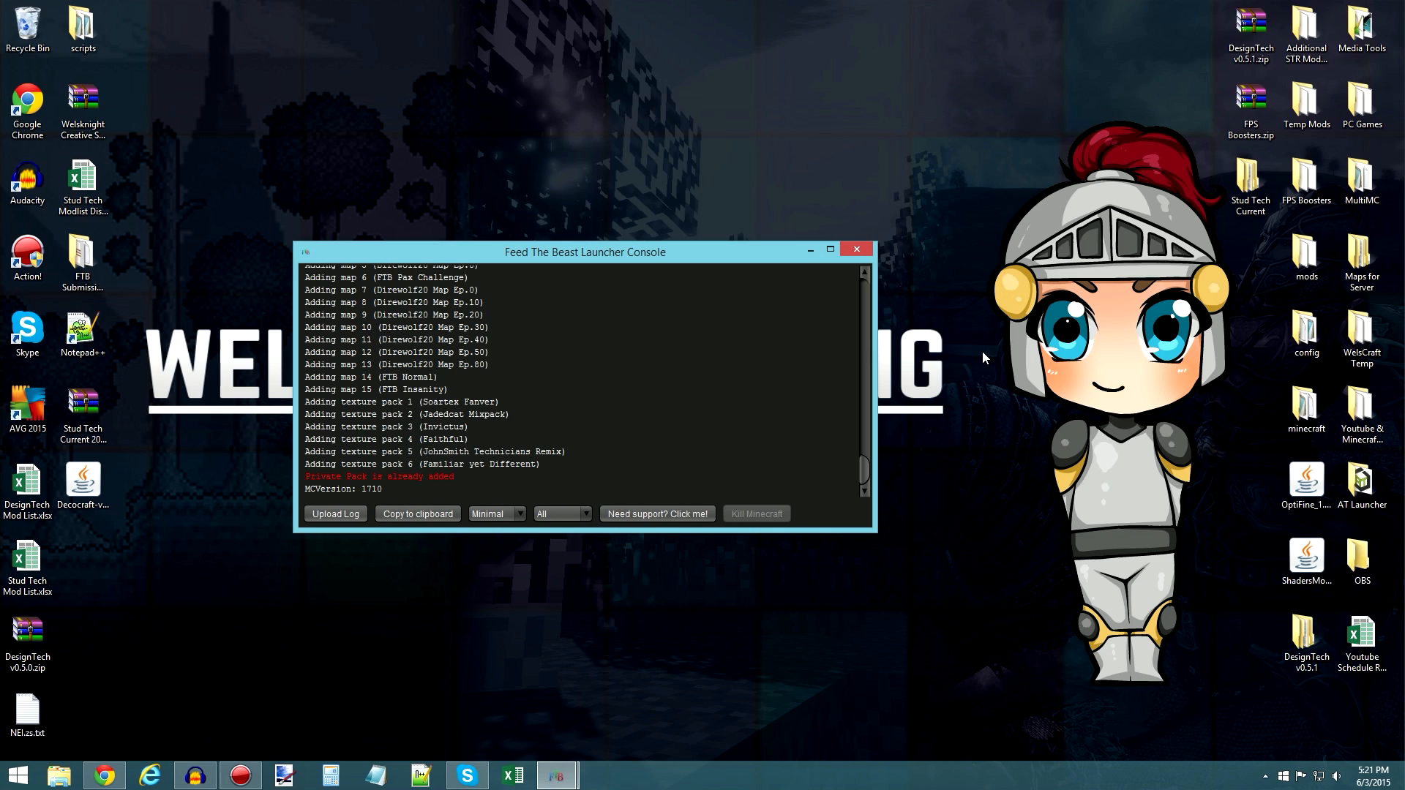